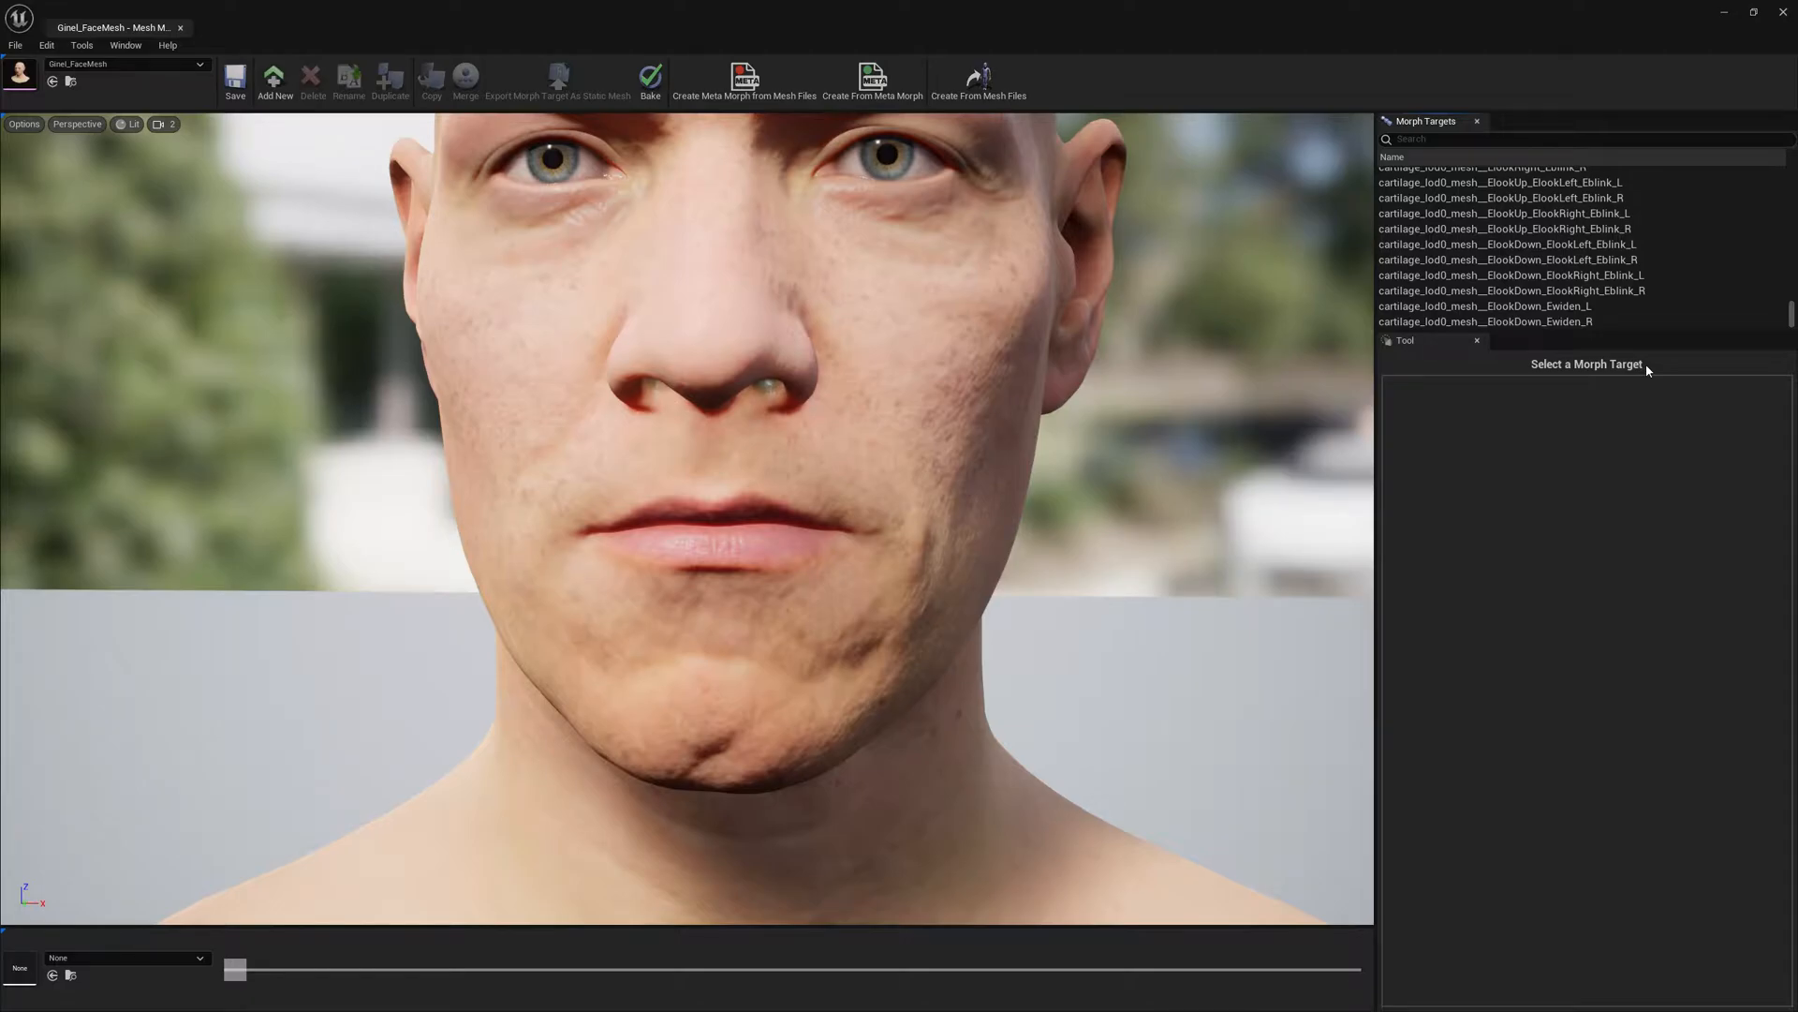
{"action": "mouse_move", "coordinate": [155, 264]}
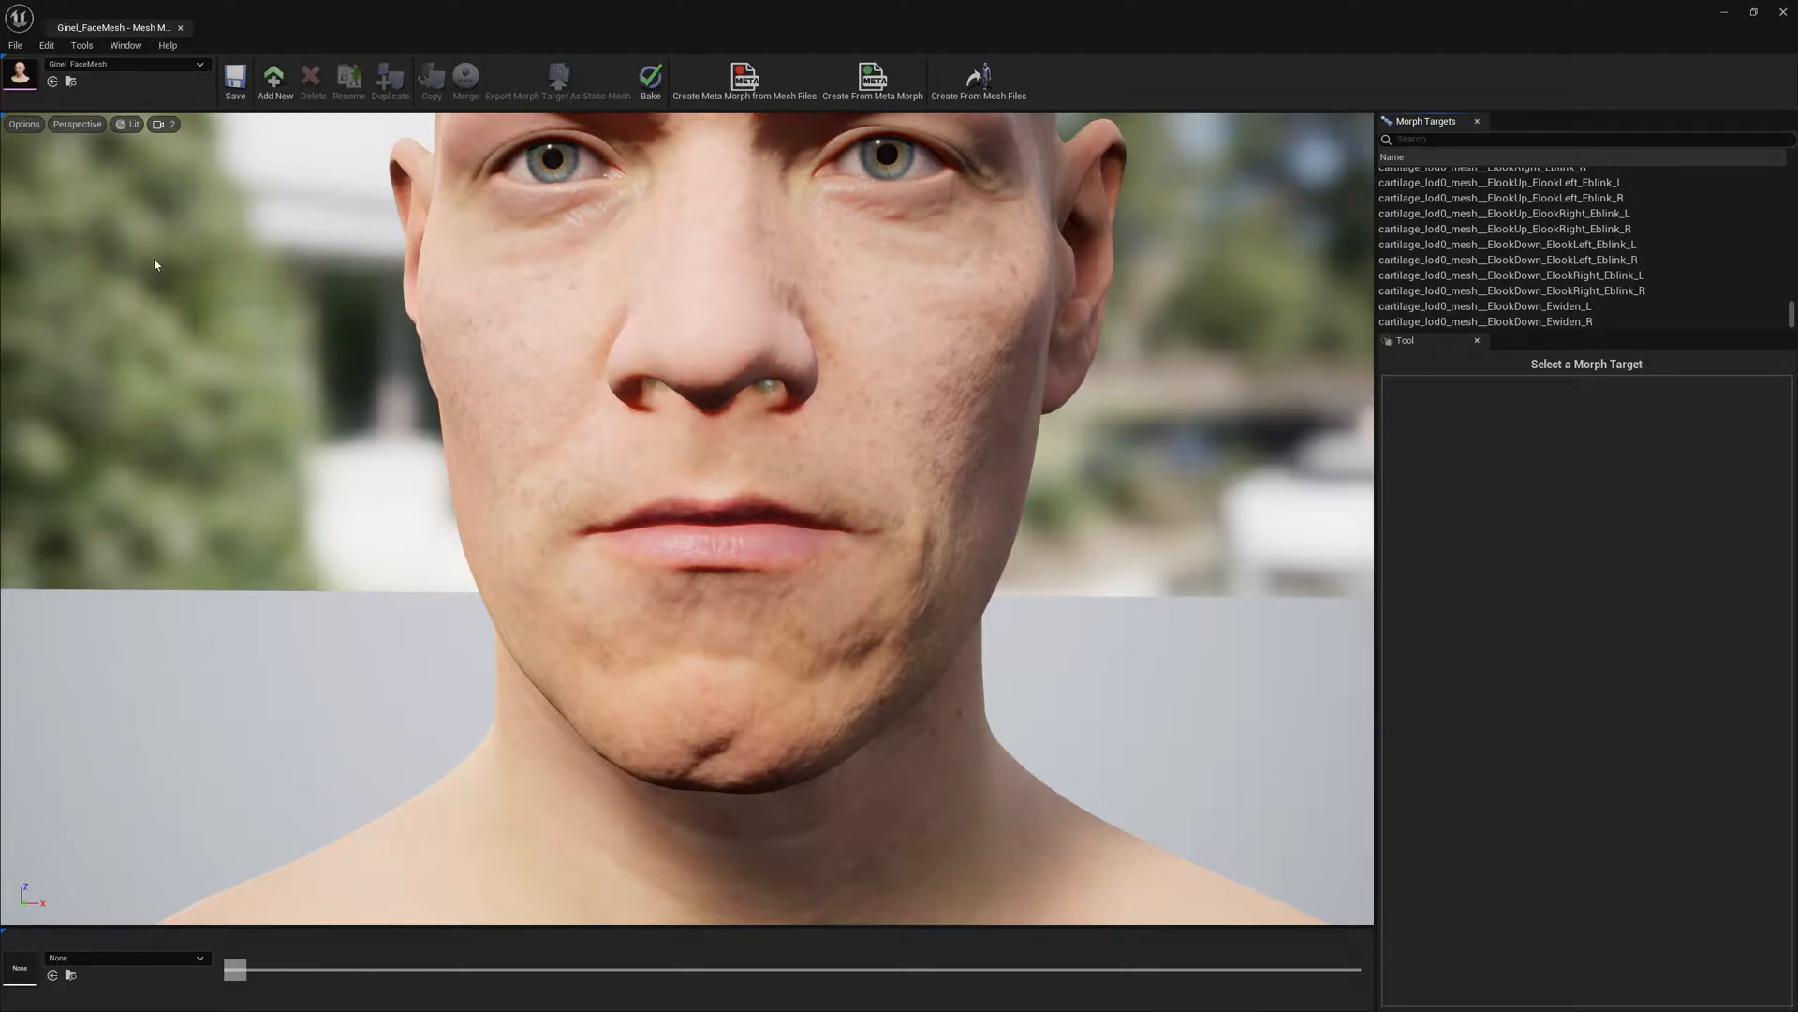
Step: Create a new empty morph target named 'Teeth' on the face mesh via Add New
{"action": "left_click", "coordinate": [275, 80]}
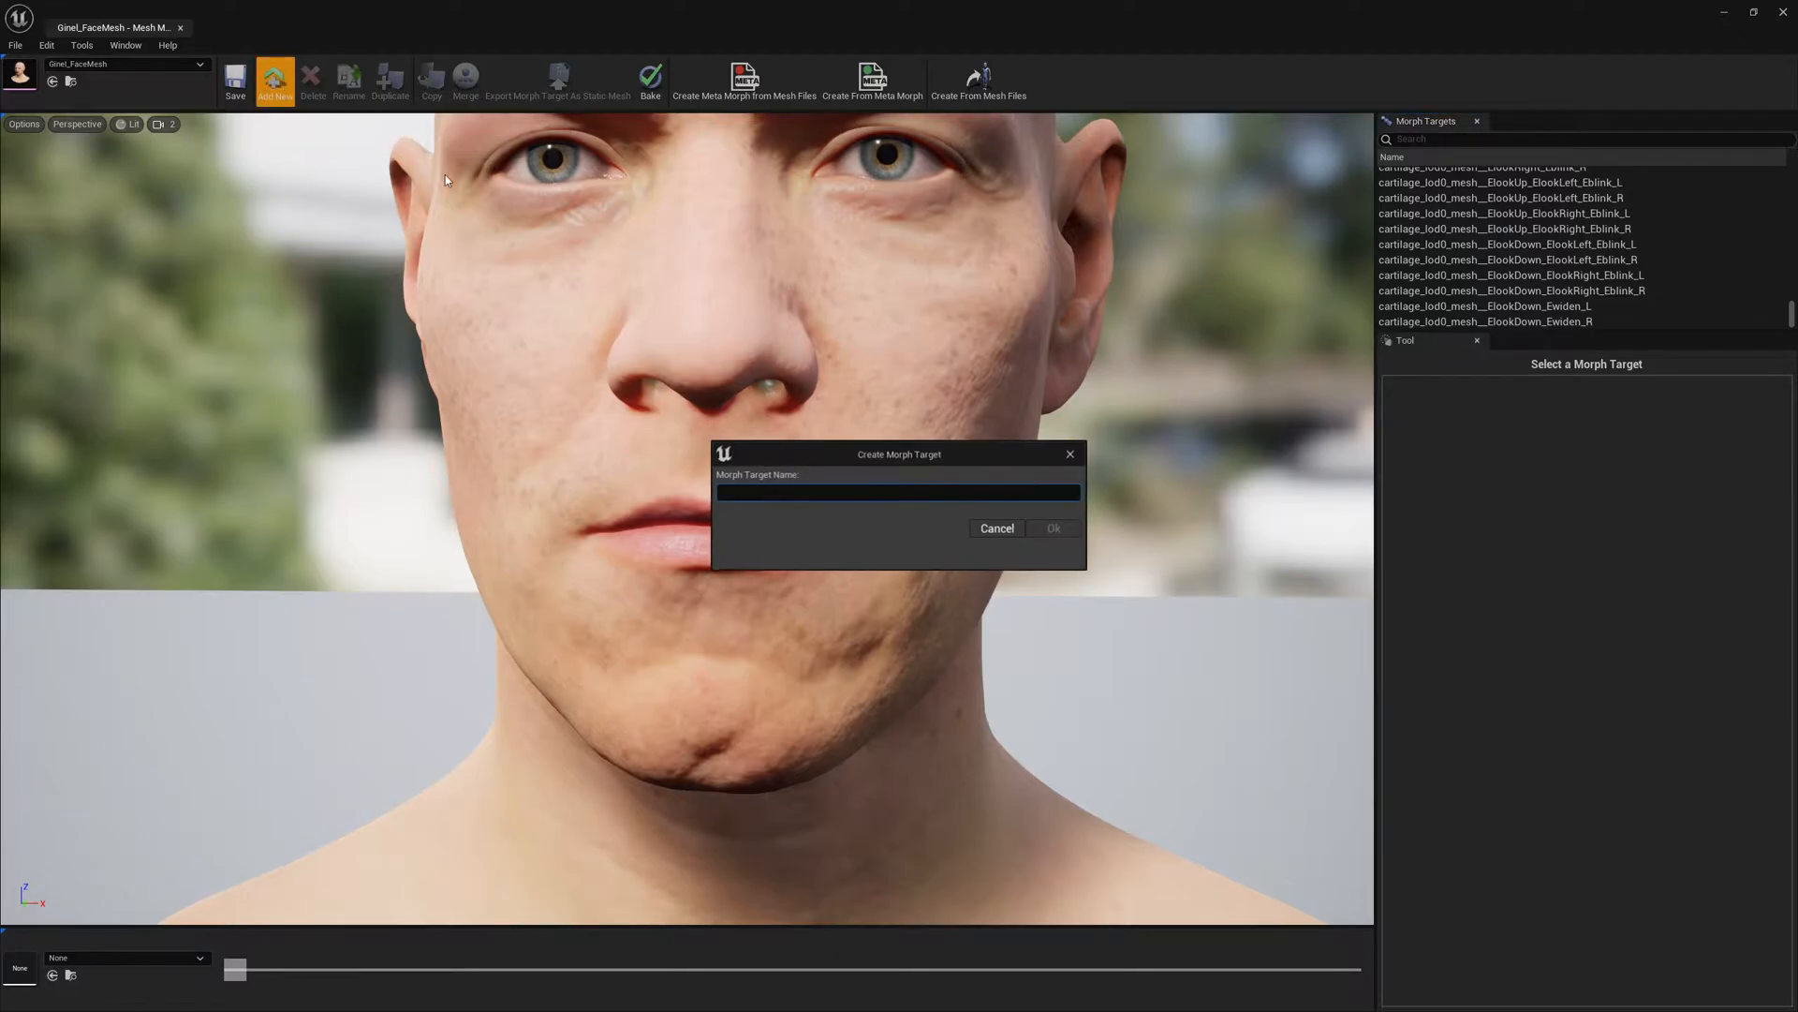
{"action": "type", "text": "Teeth"}
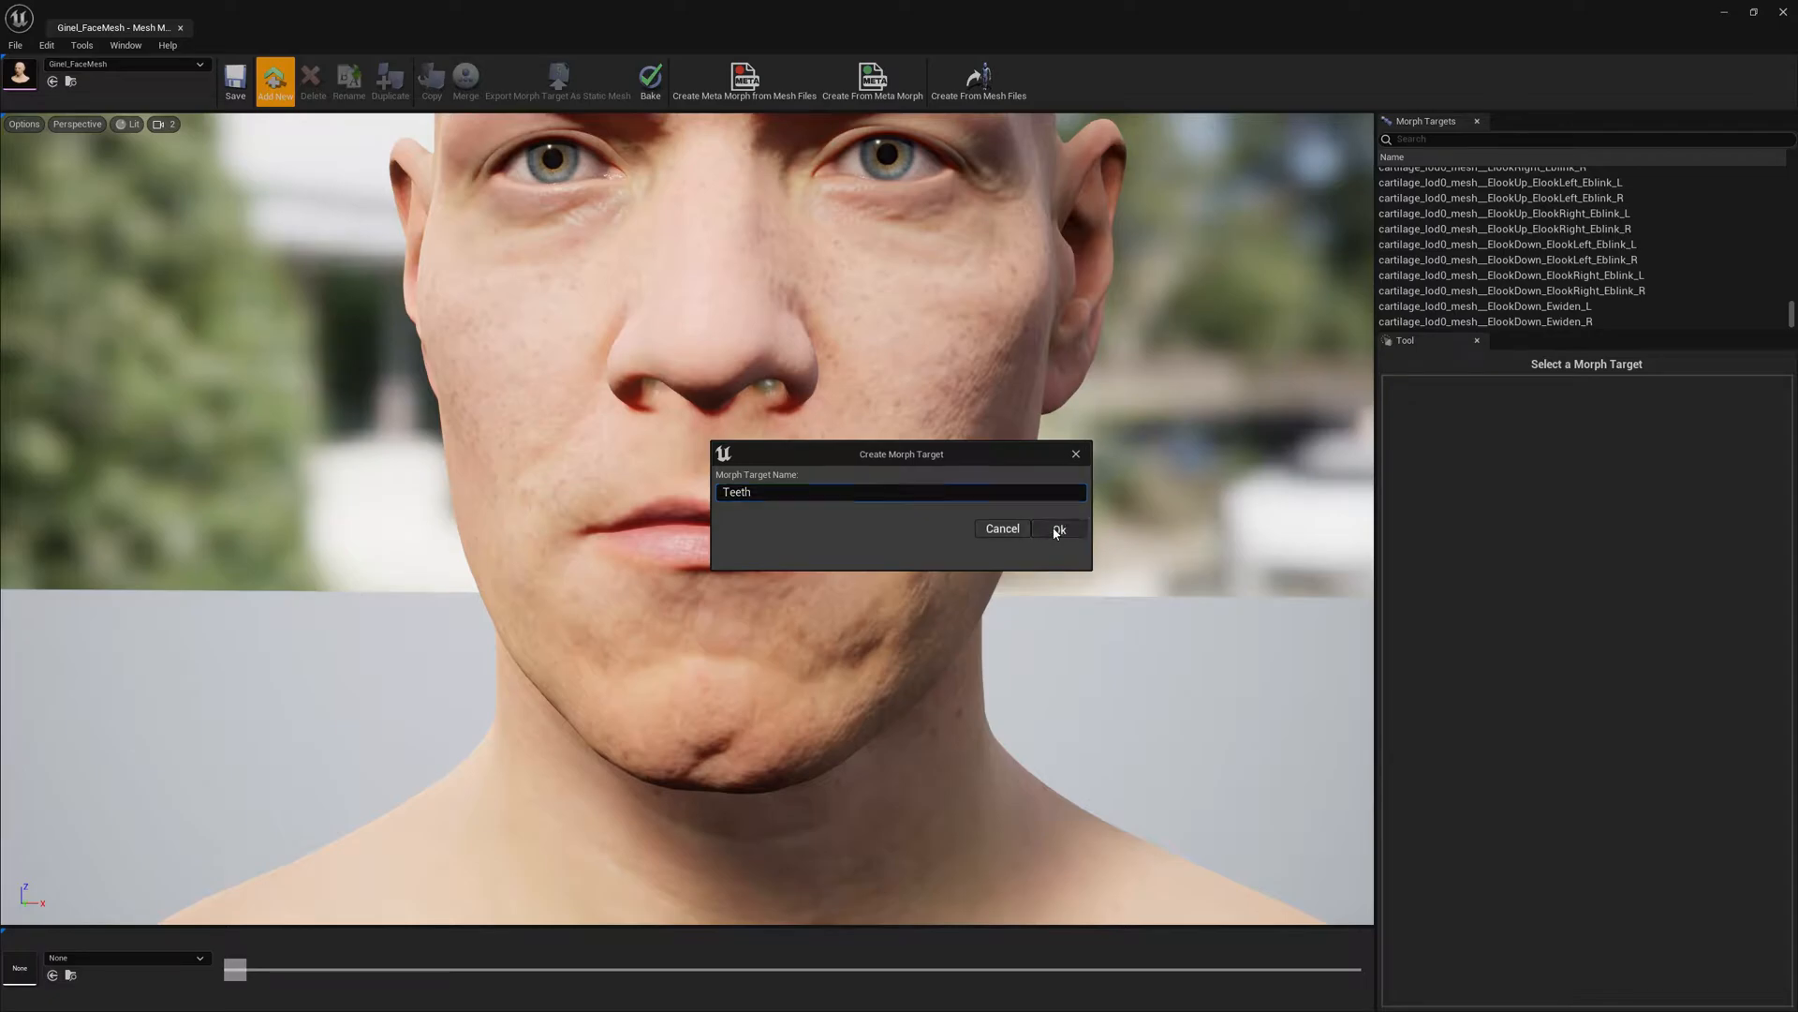
{"action": "left_click", "coordinate": [1057, 529]}
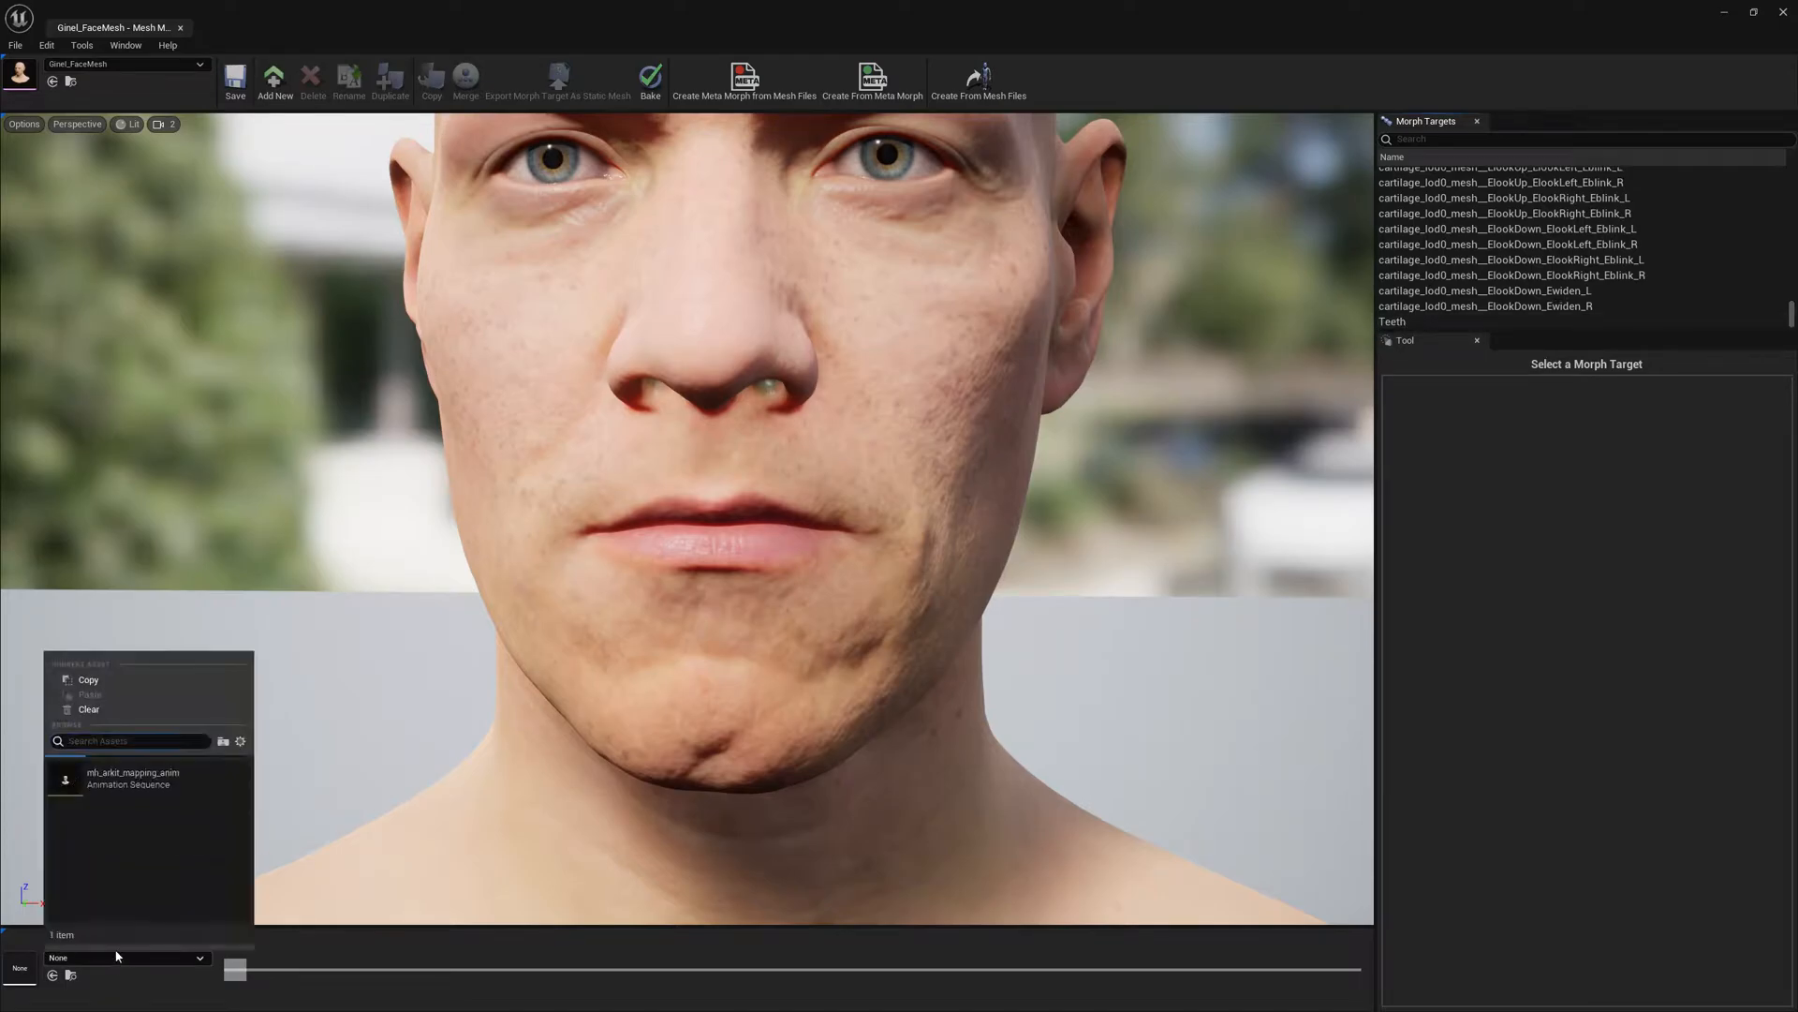
{"action": "mouse_move", "coordinate": [133, 778]}
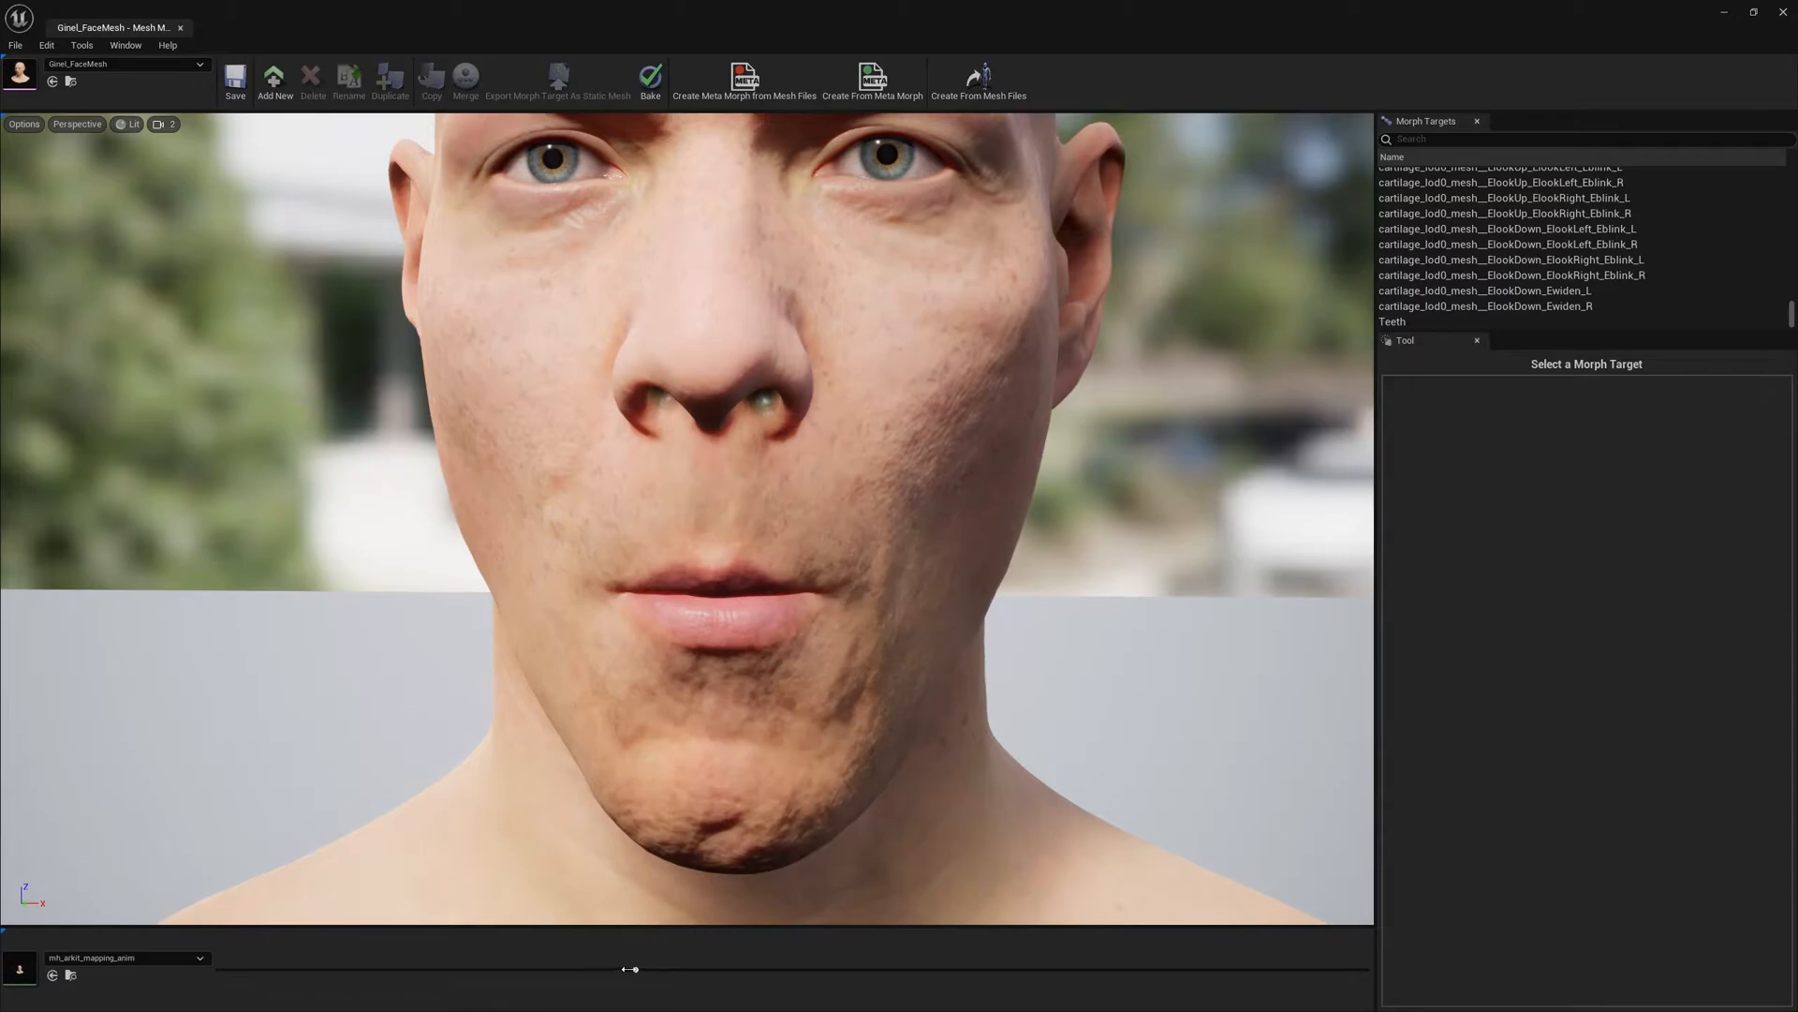
Step: Scrub the mh_arkit_mapping_anim timeline to a wide-open mouth pose
{"action": "left_click_drag", "start_coordinate": [630, 970], "coordinate": [616, 969]}
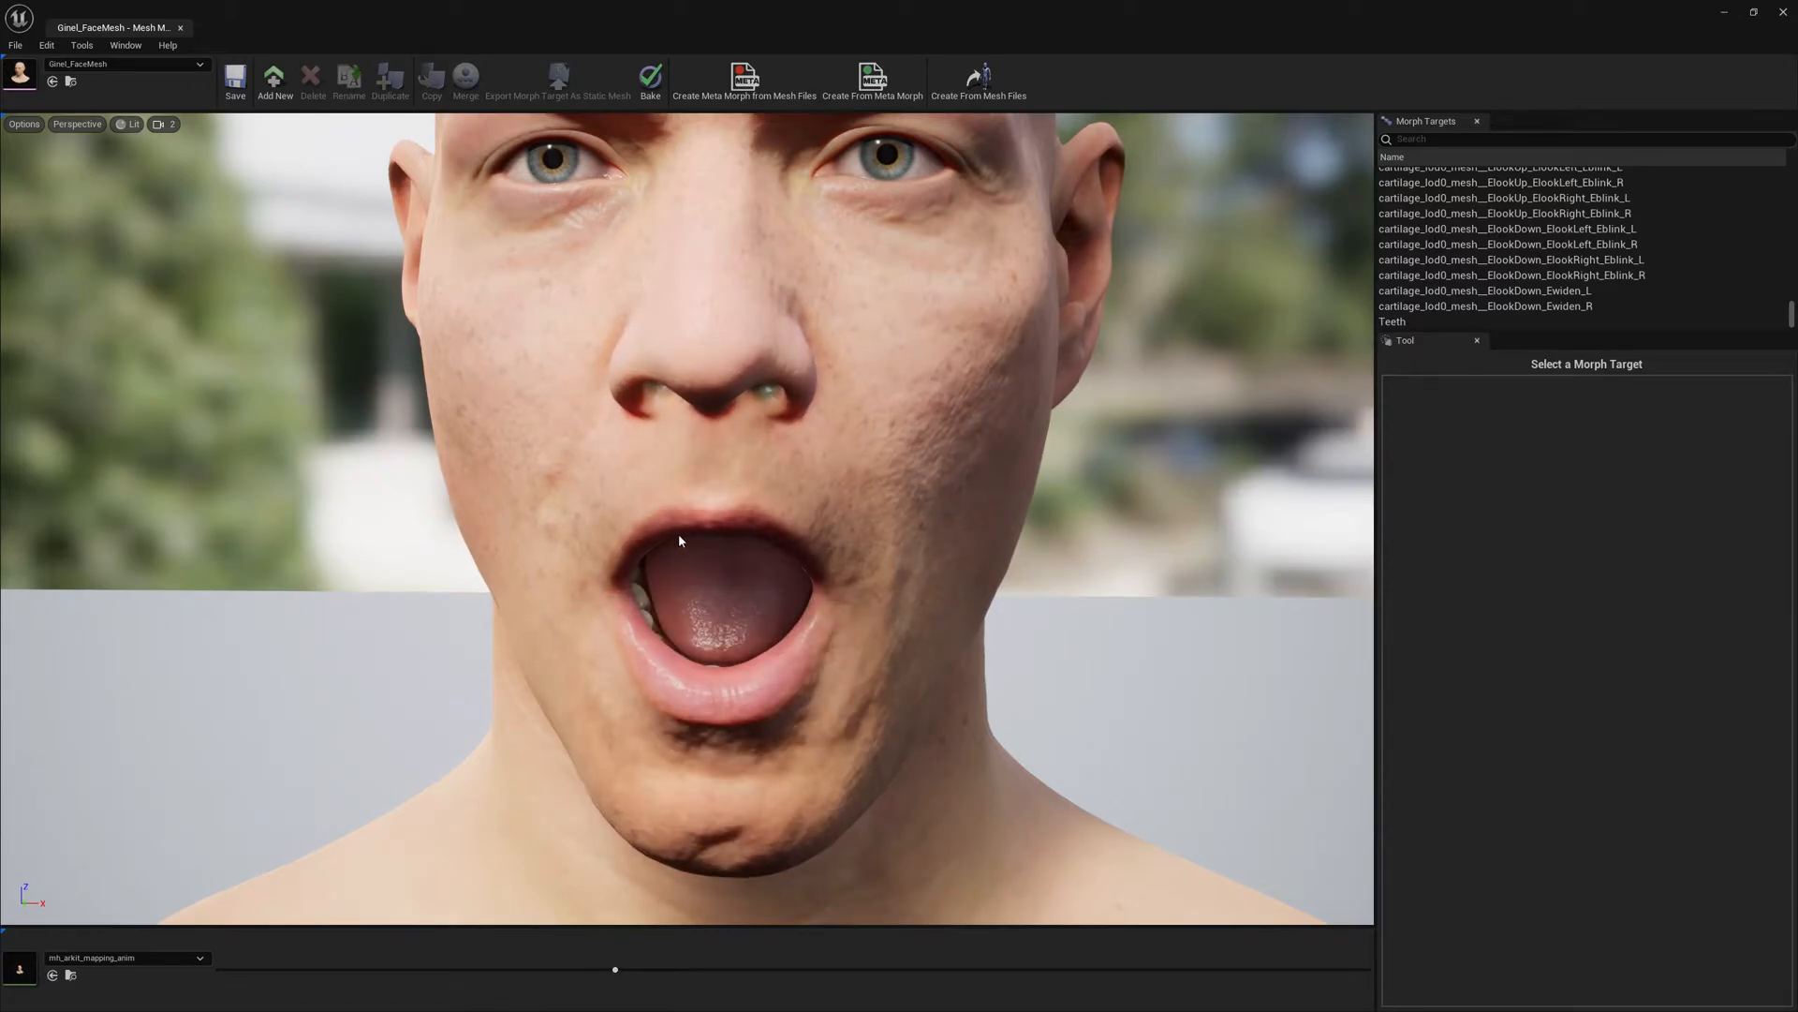
{"action": "mouse_move", "coordinate": [734, 573]}
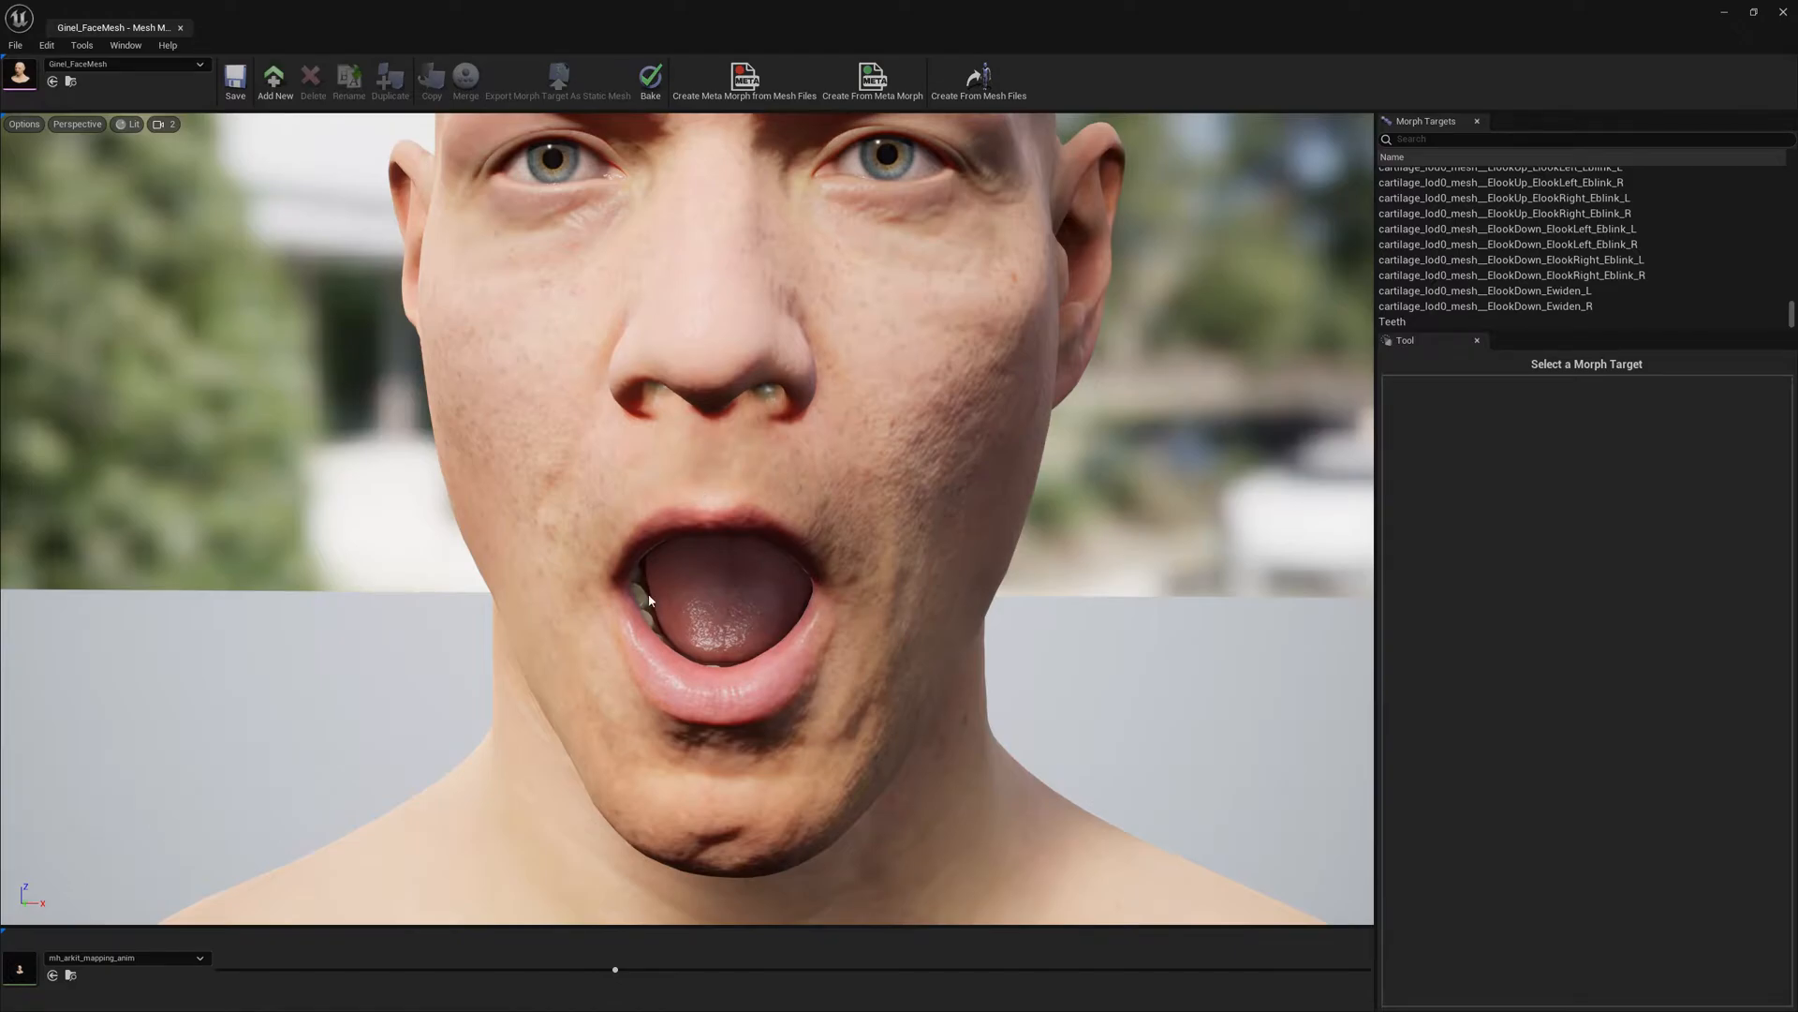
{"action": "mouse_move", "coordinate": [867, 574]}
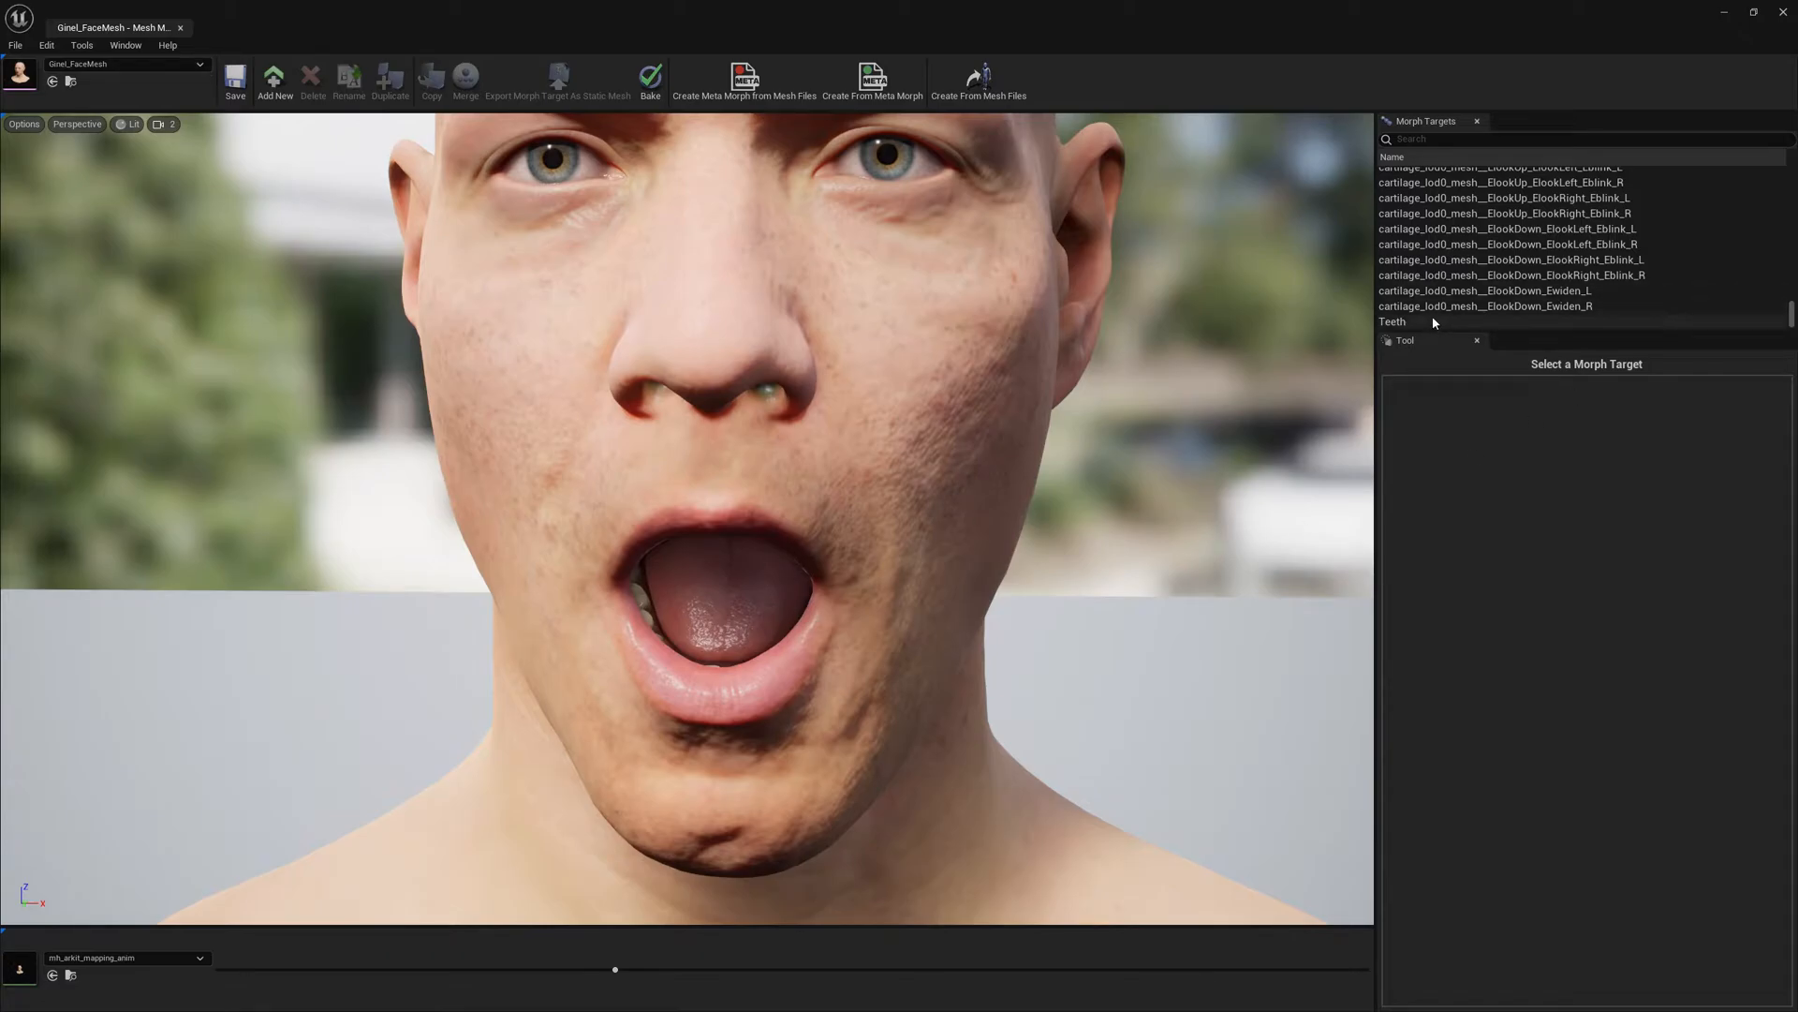
Step: Select the Teeth morph target for editing and orbit around the isolated teeth section
{"action": "left_click", "coordinate": [1395, 321]}
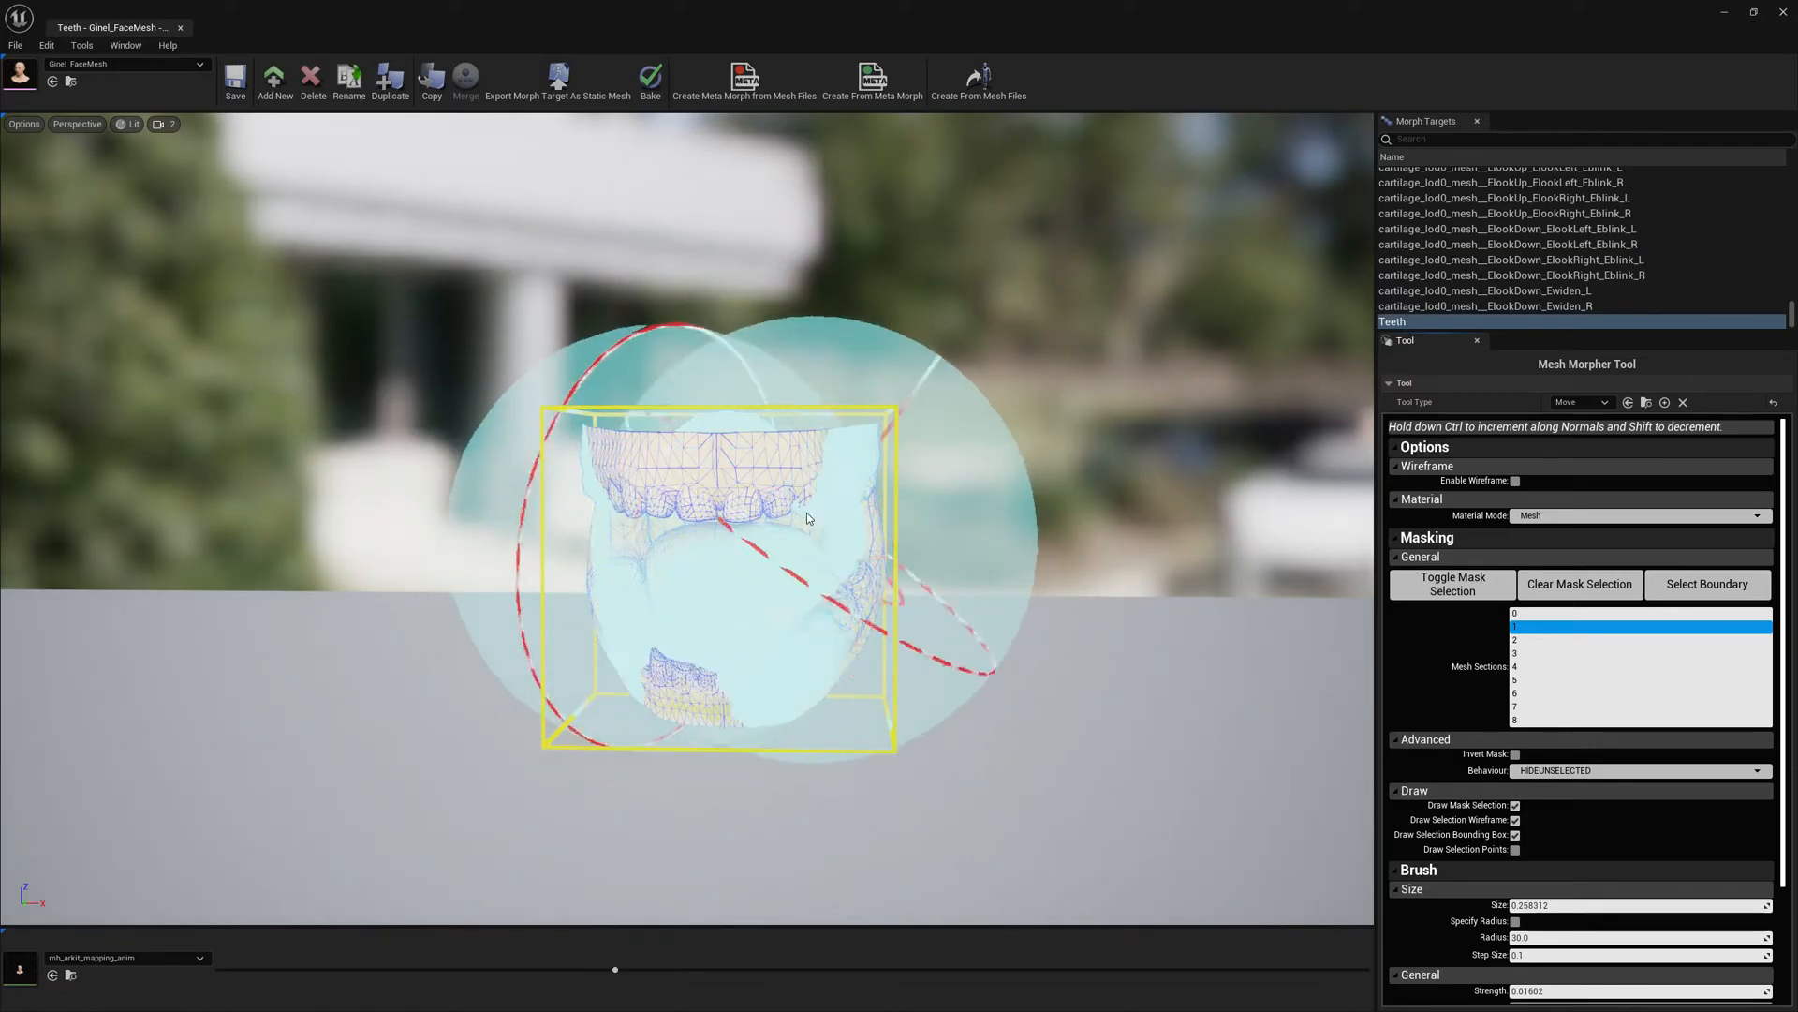
{"action": "left_click_drag", "start_coordinate": [806, 518], "coordinate": [1104, 674]}
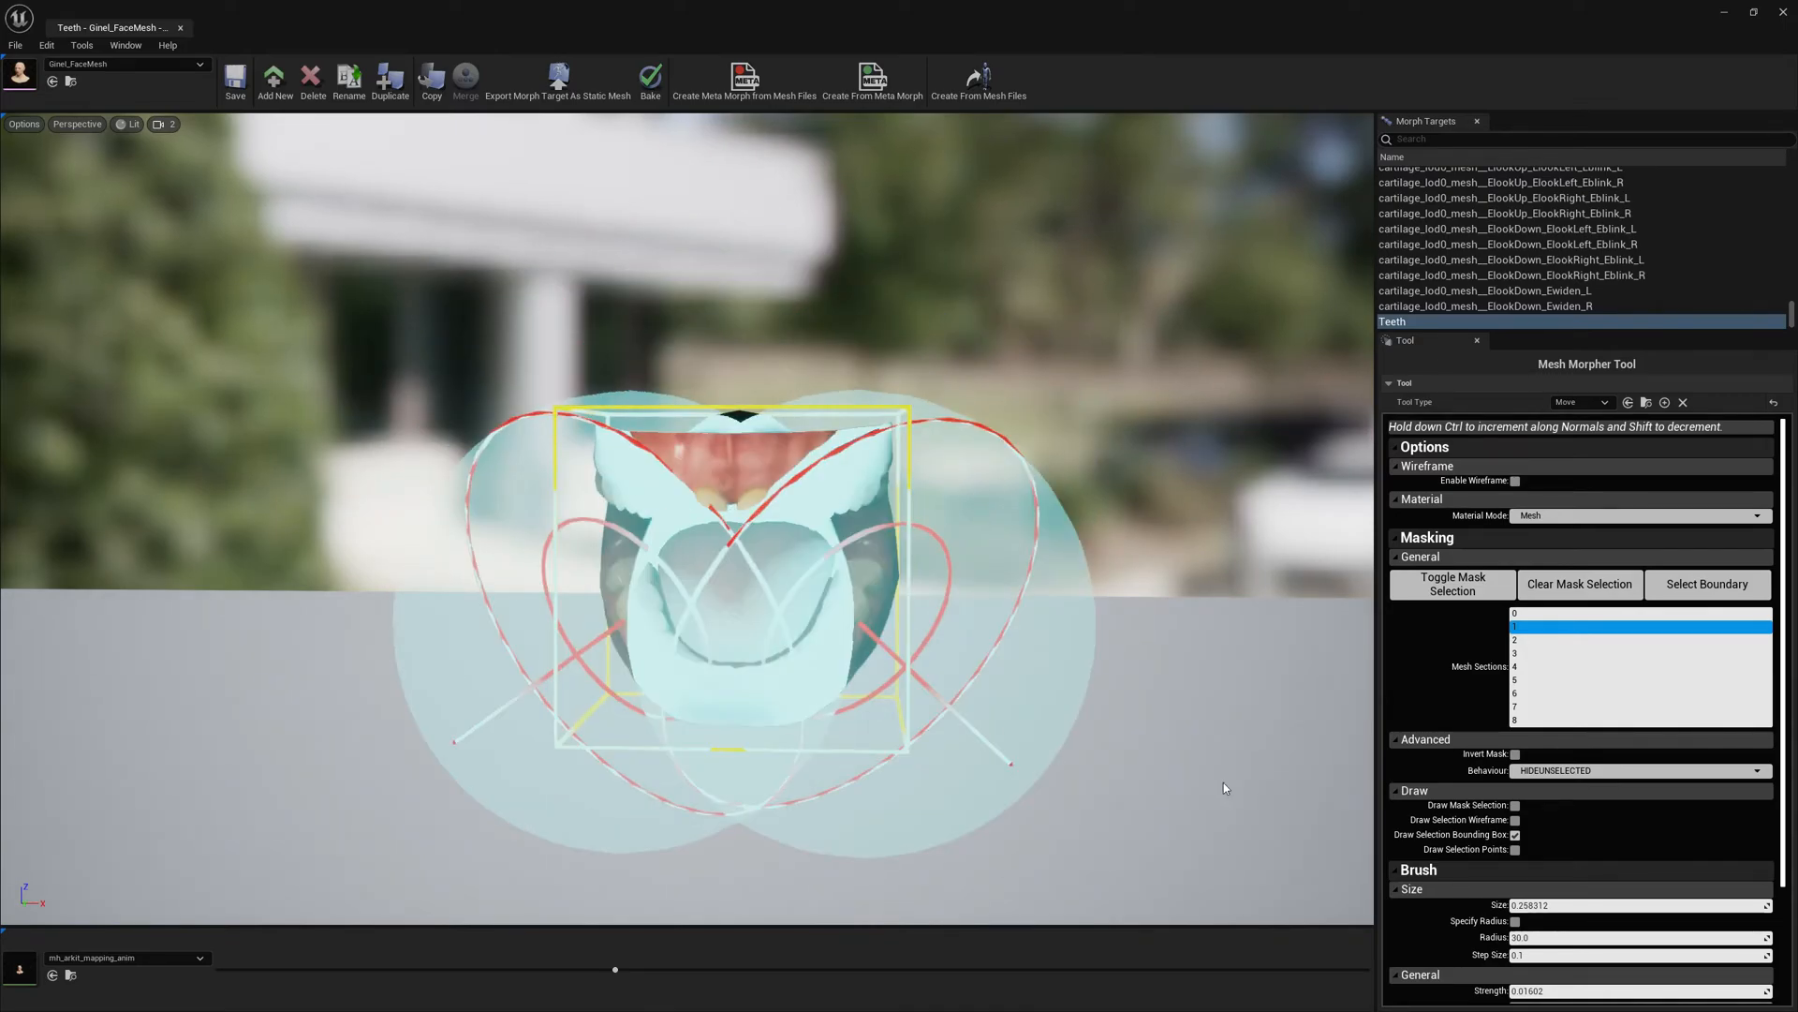
Step: Set the brush Size to 0.01 and frame the teeth from the front
{"action": "left_click", "coordinate": [1638, 905]}
{"action": "type", "text": "0.01"}
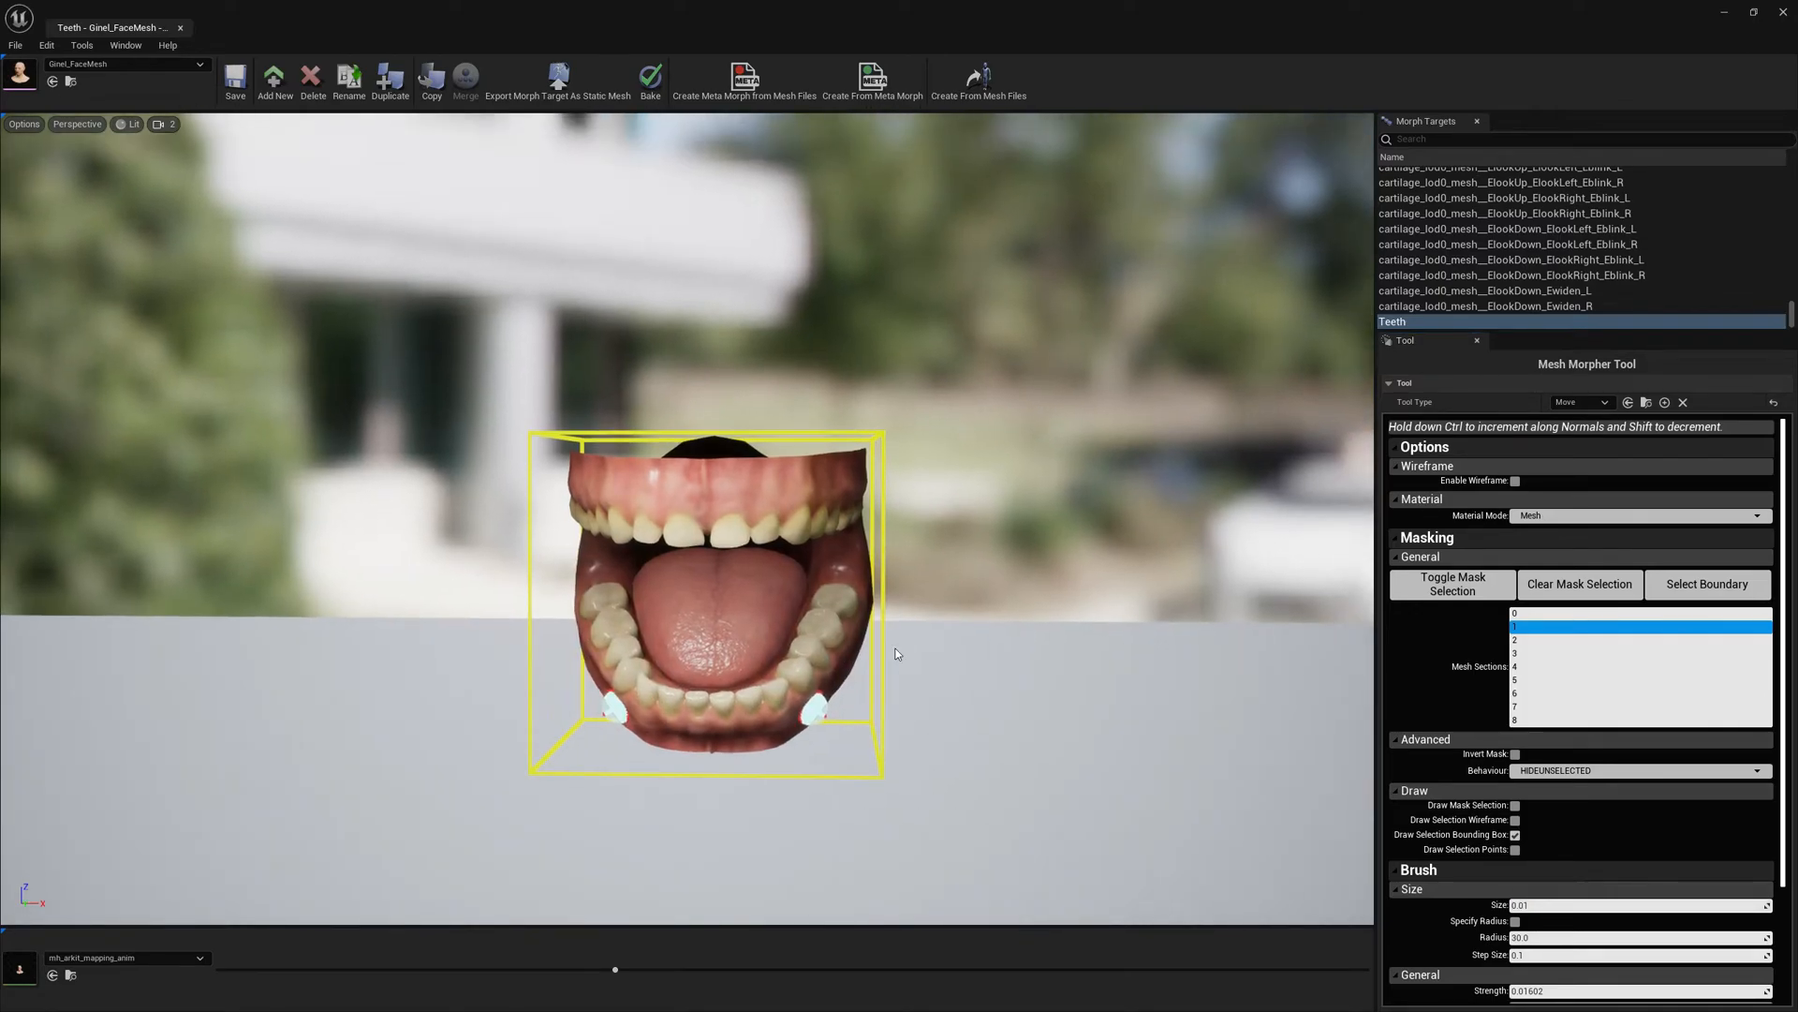
{"action": "left_click", "coordinate": [159, 123]}
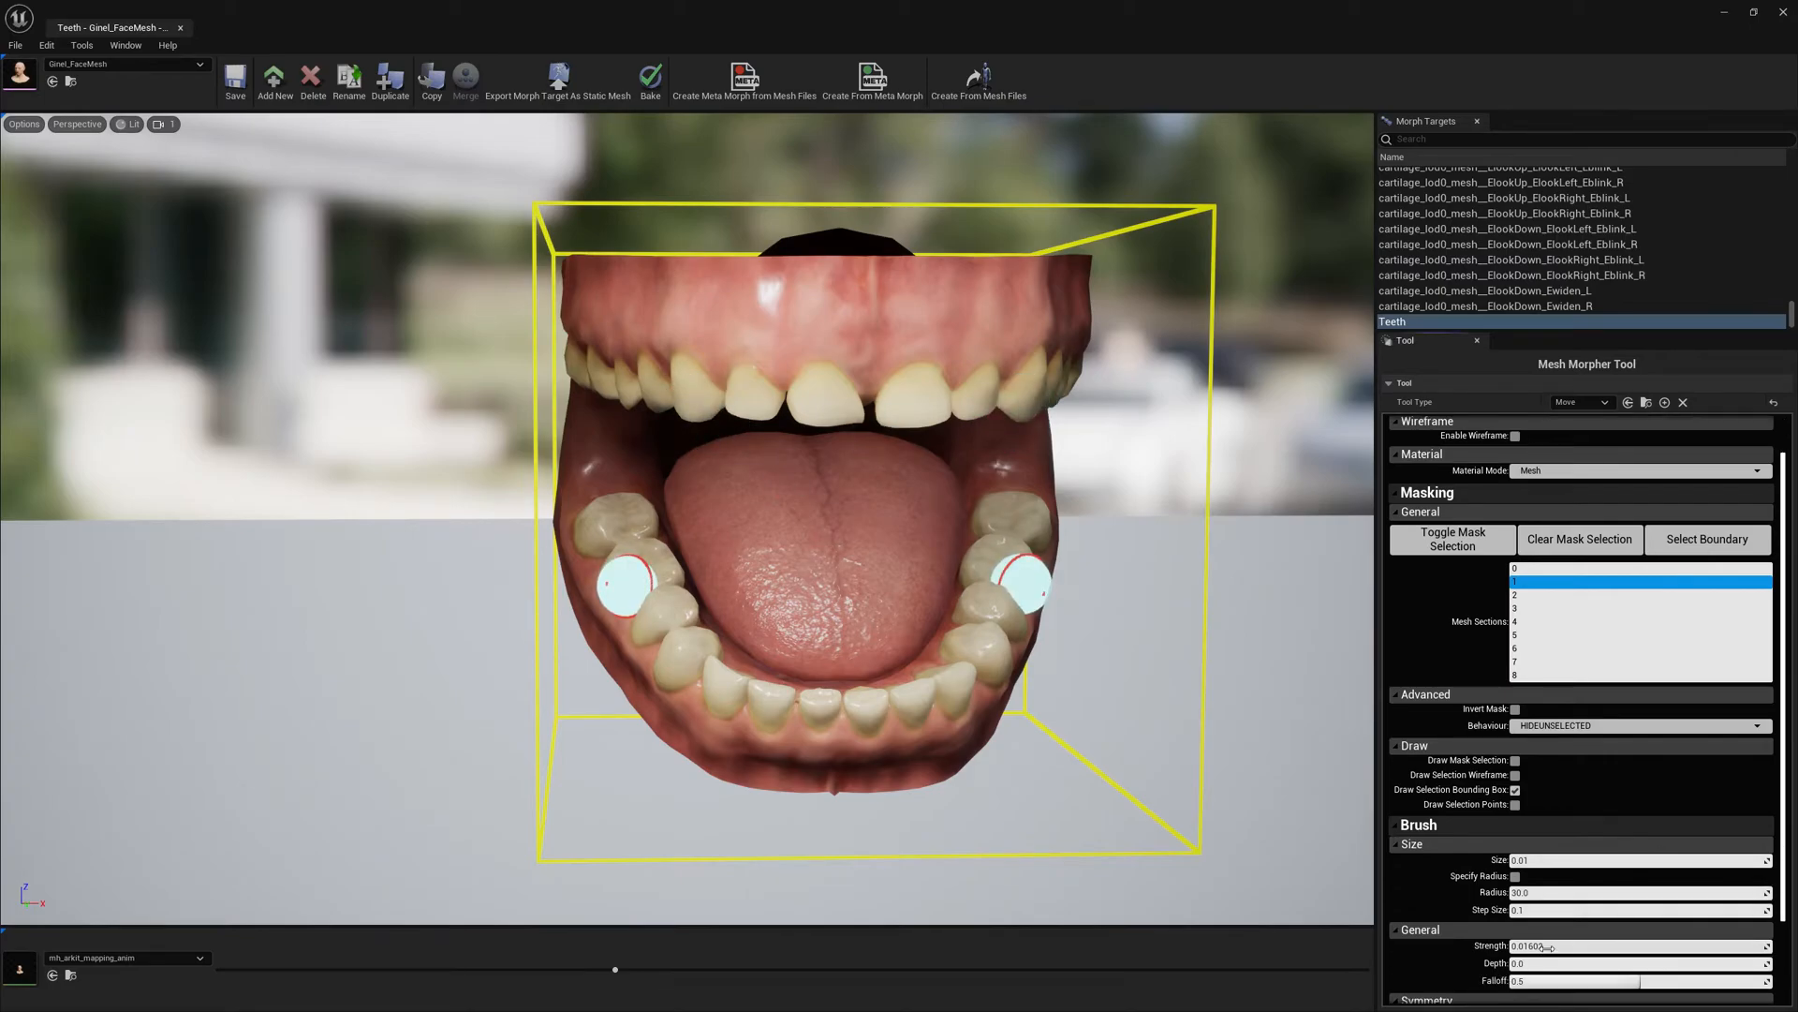
Step: Set brush Strength to 0.2 and sculpt the upper canines down into pointed fangs
{"action": "triple_click", "coordinate": [1572, 946]}
{"action": "type", "text": "0.2"}
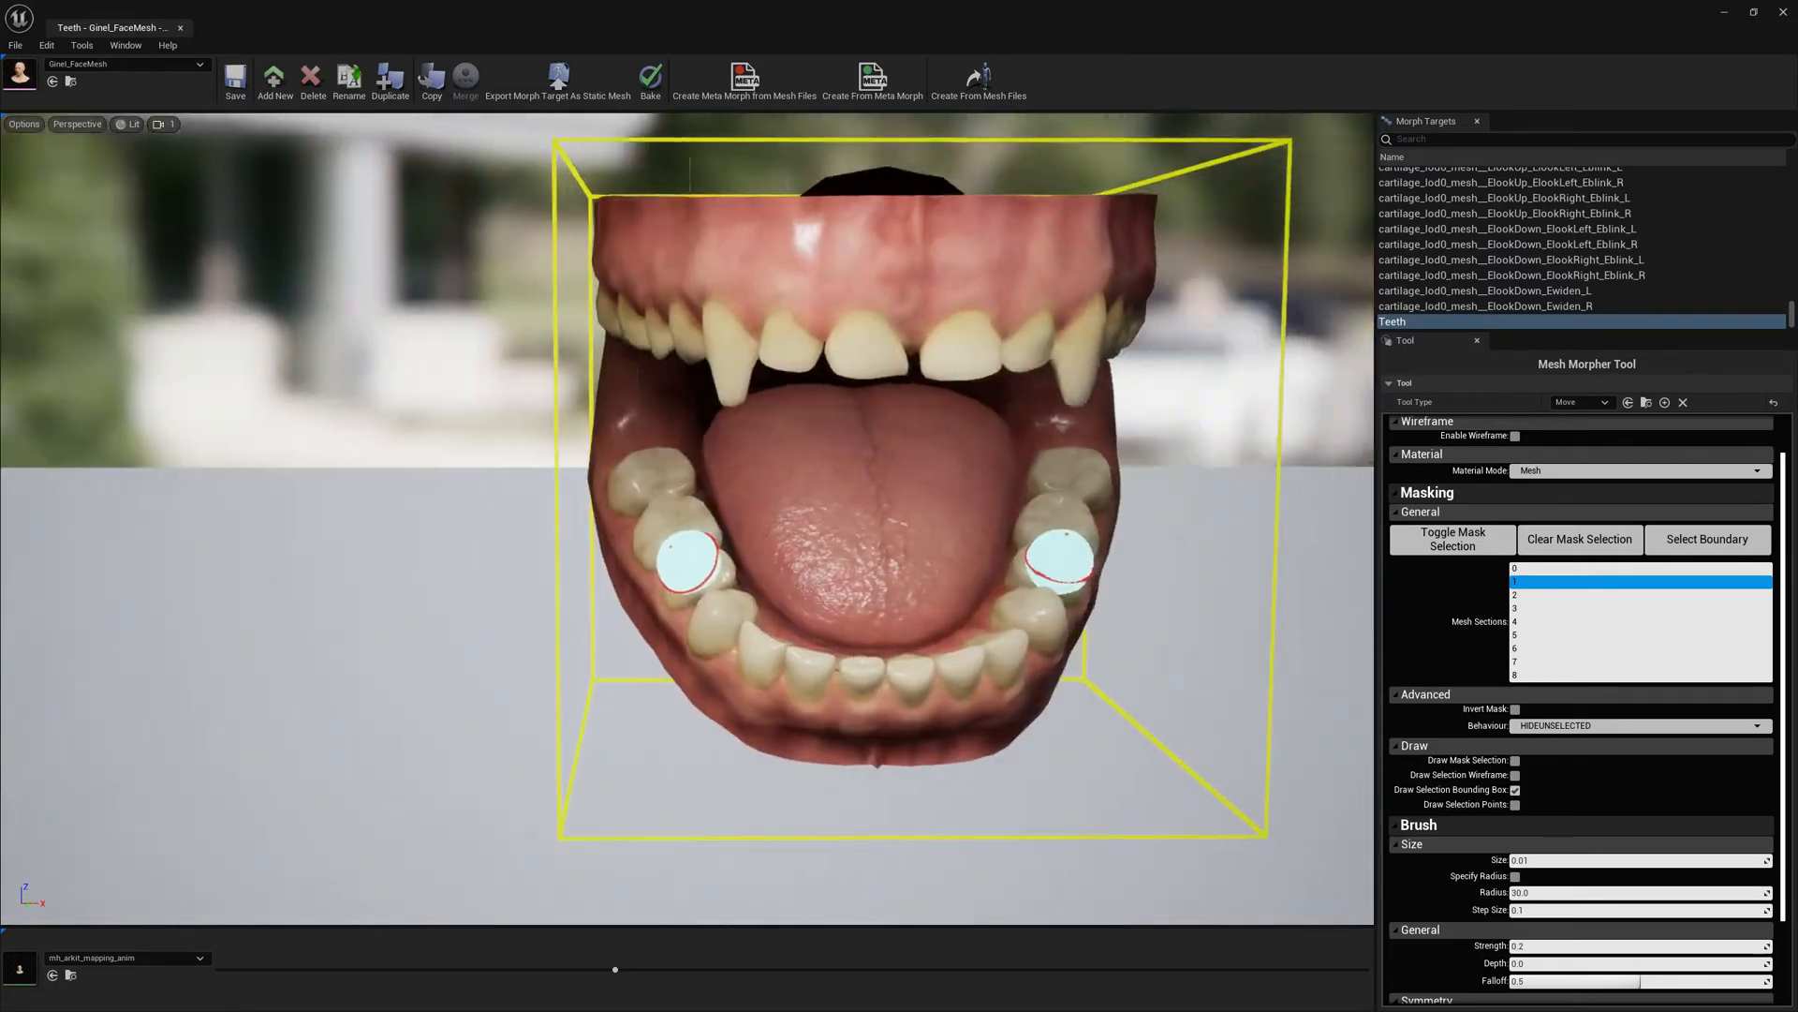
{"action": "left_click", "coordinate": [234, 77]}
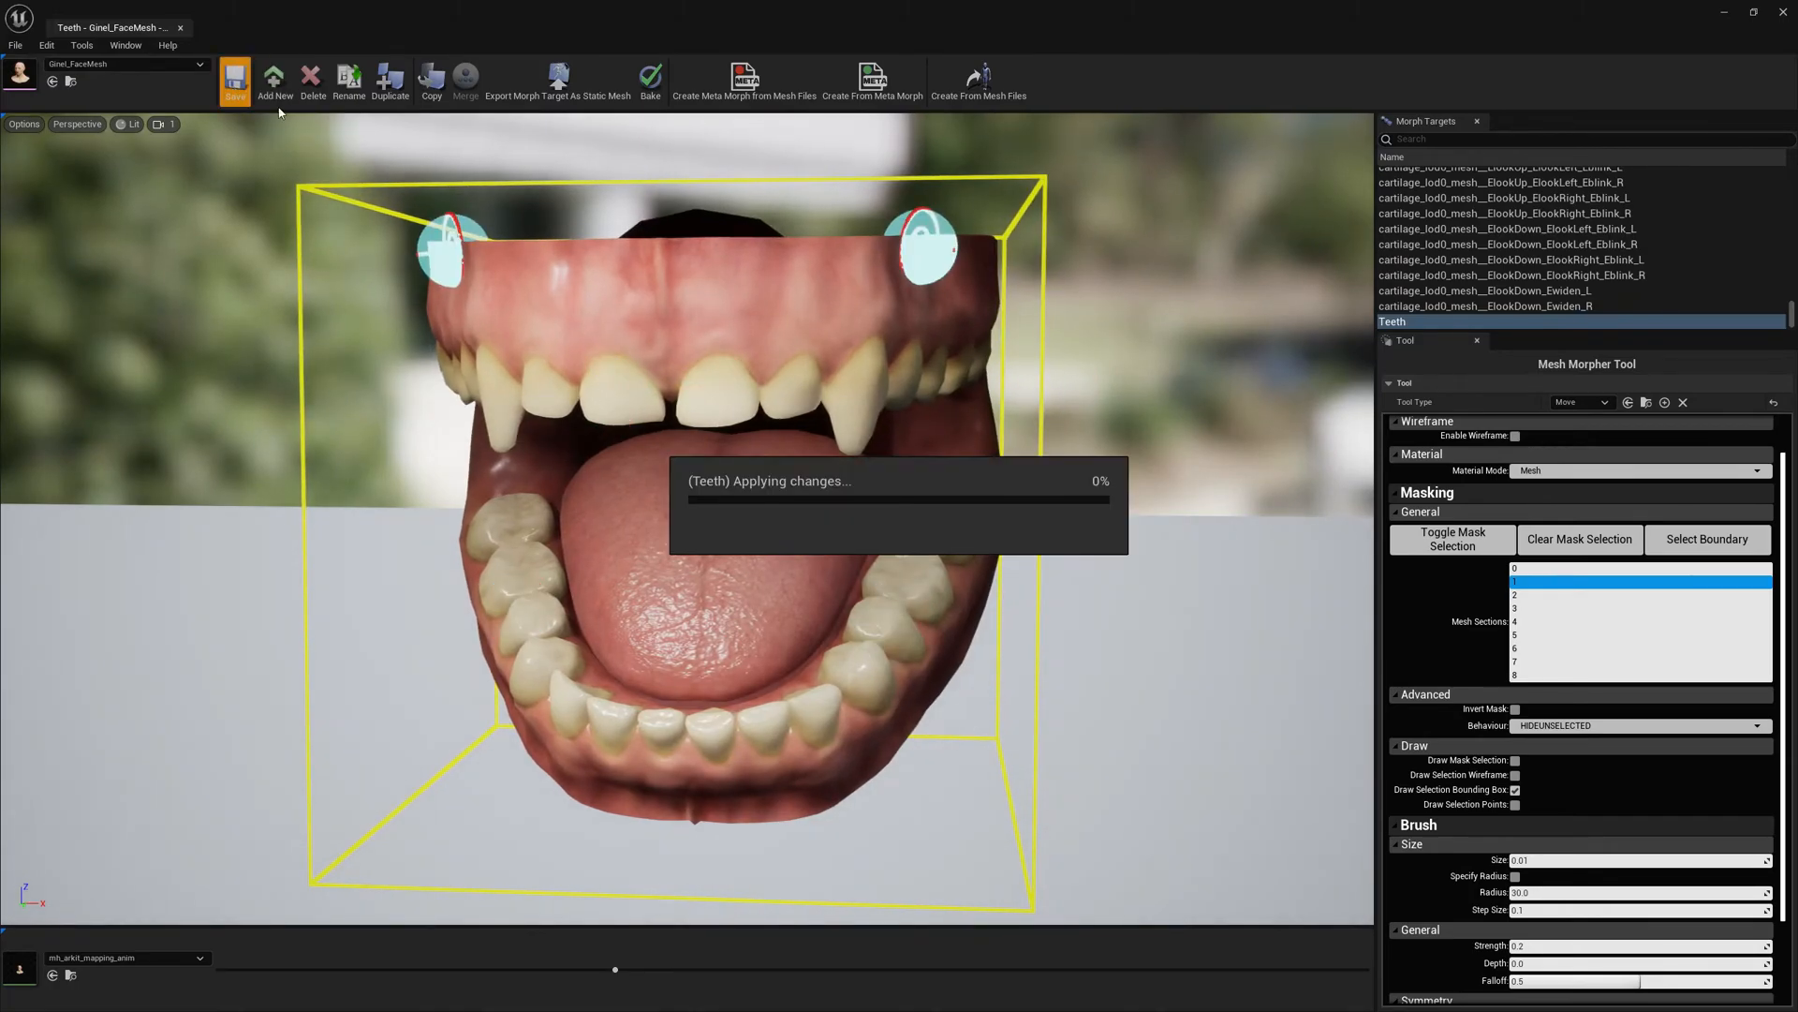
{"action": "mouse_move", "coordinate": [992, 521]}
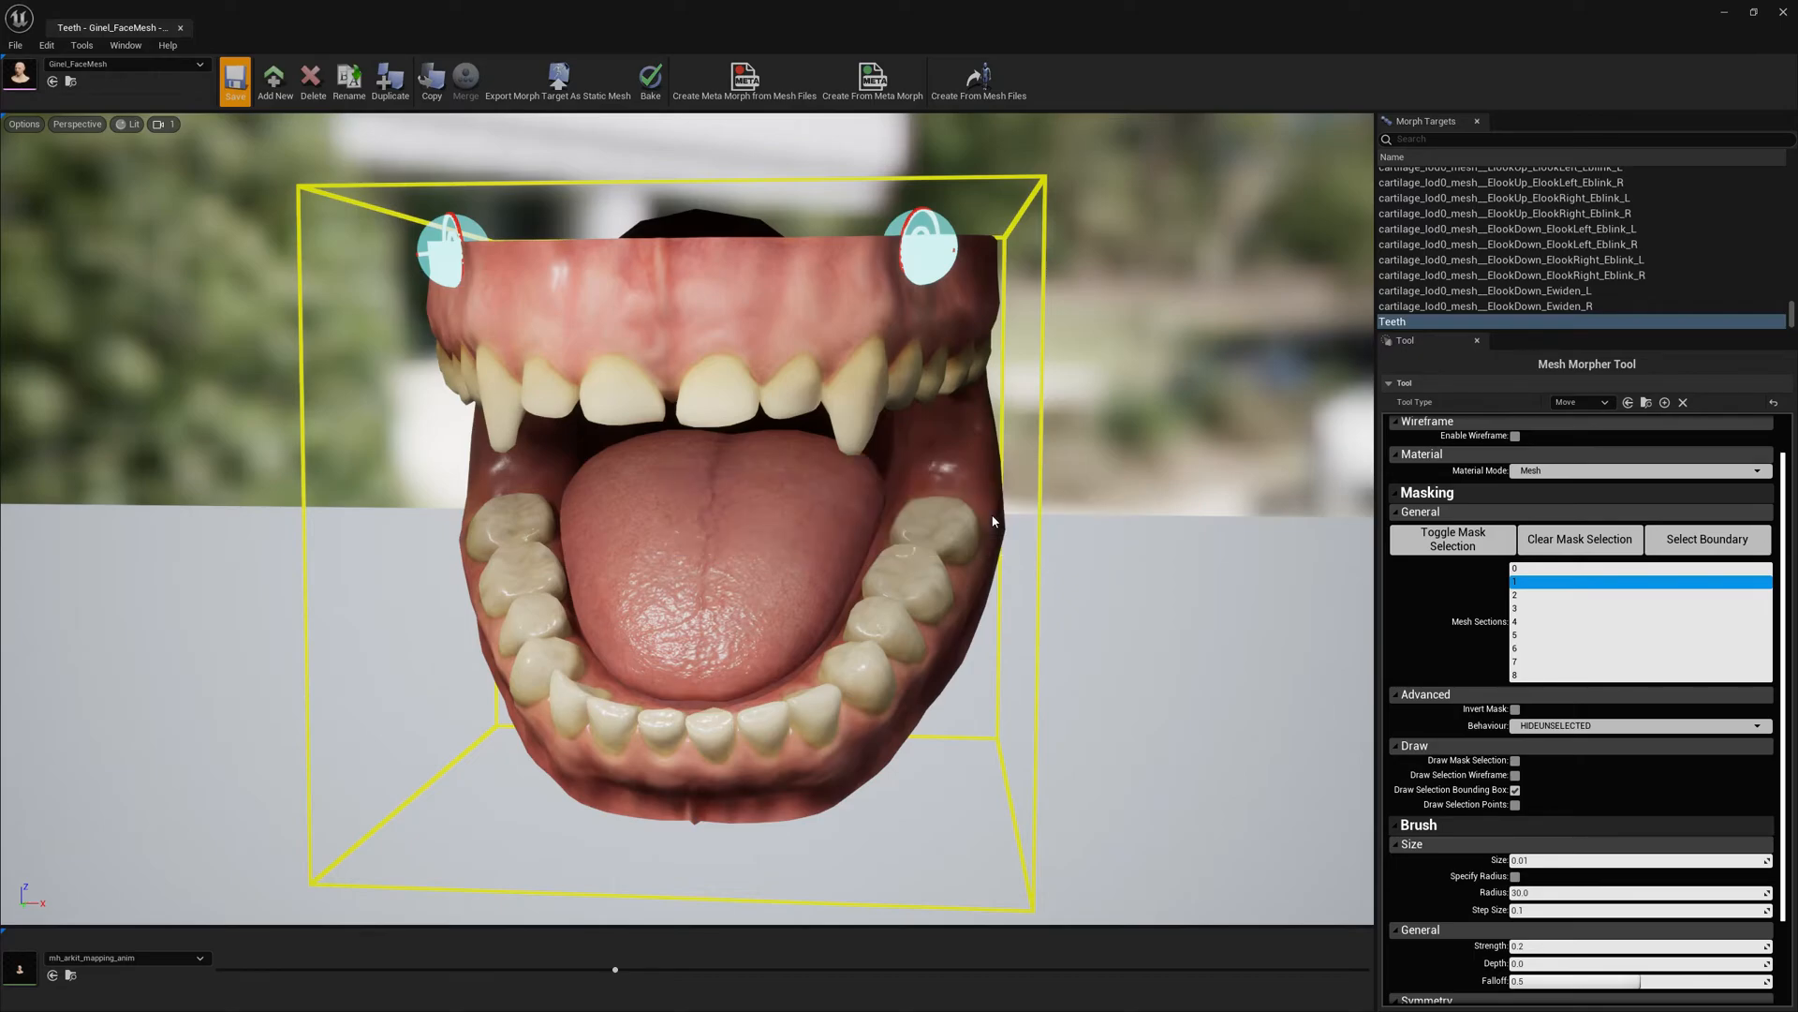
Step: Save the fanged Teeth morph target and return to the level with the BP_Ginel character
{"action": "left_click", "coordinate": [234, 78]}
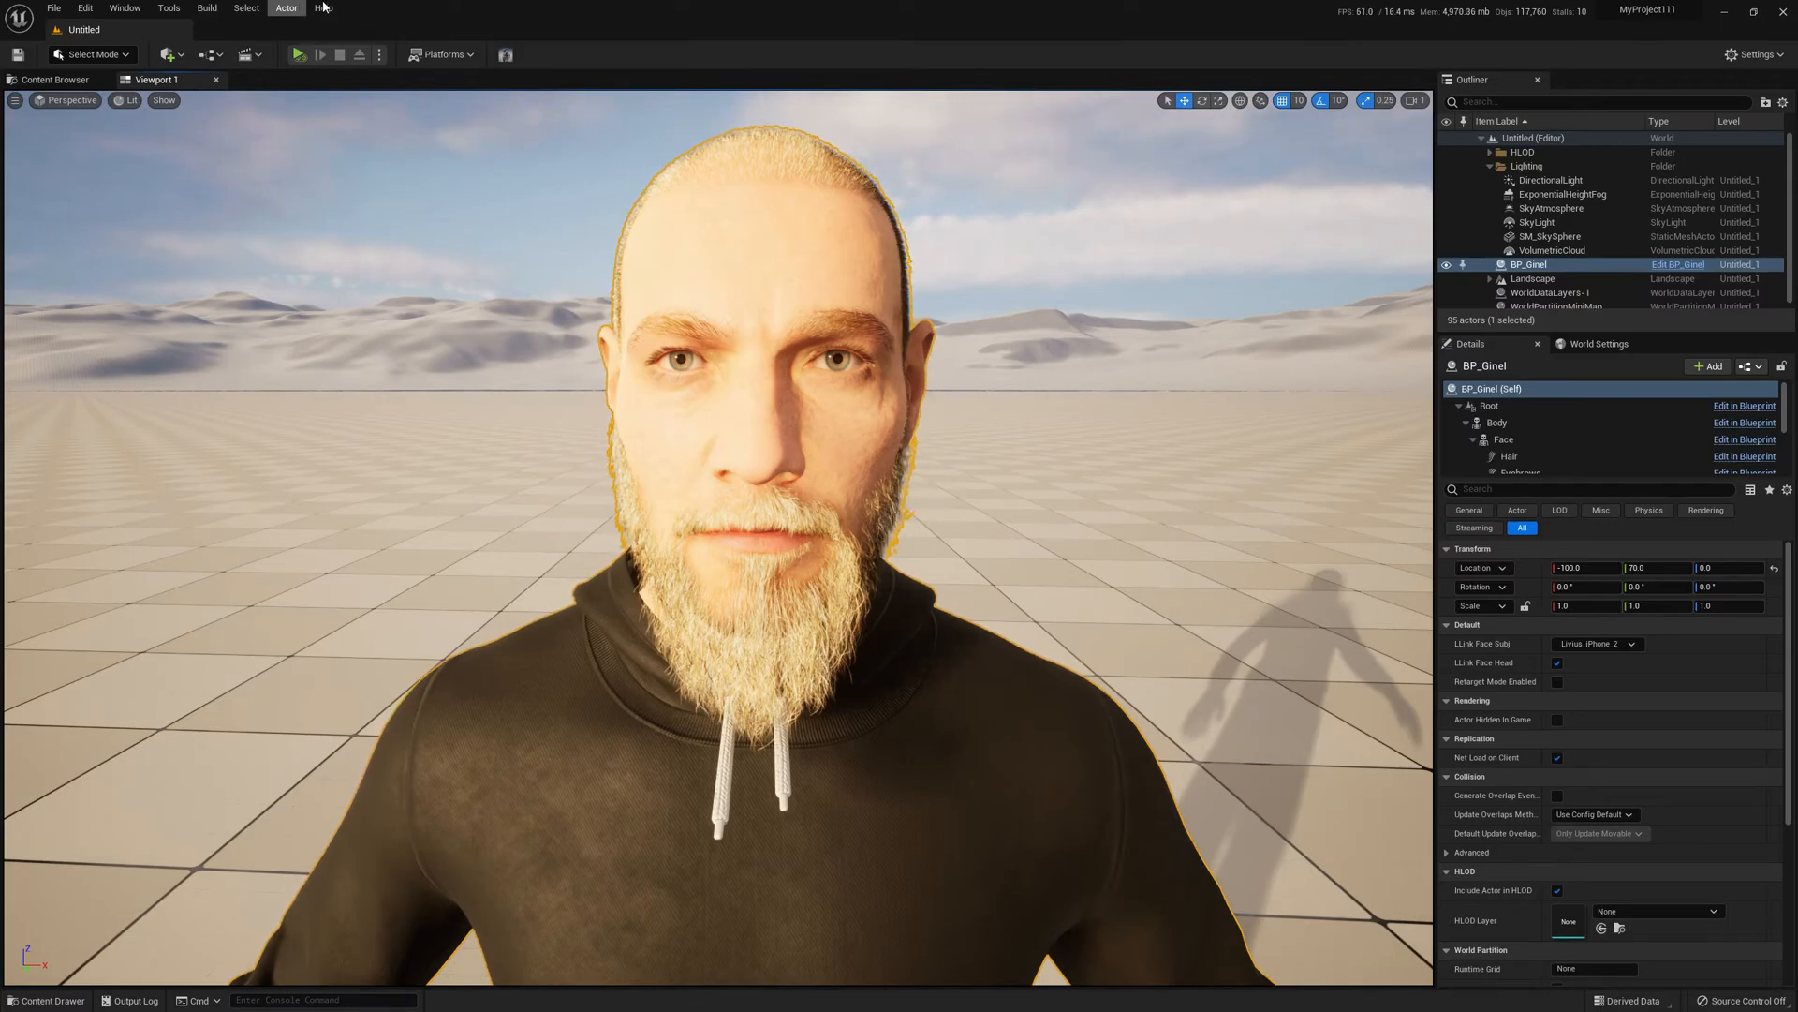
Step: Switch back to the Ginel_FaceMesh Mesh Morpher tab showing the full head
{"action": "left_click", "coordinate": [298, 54]}
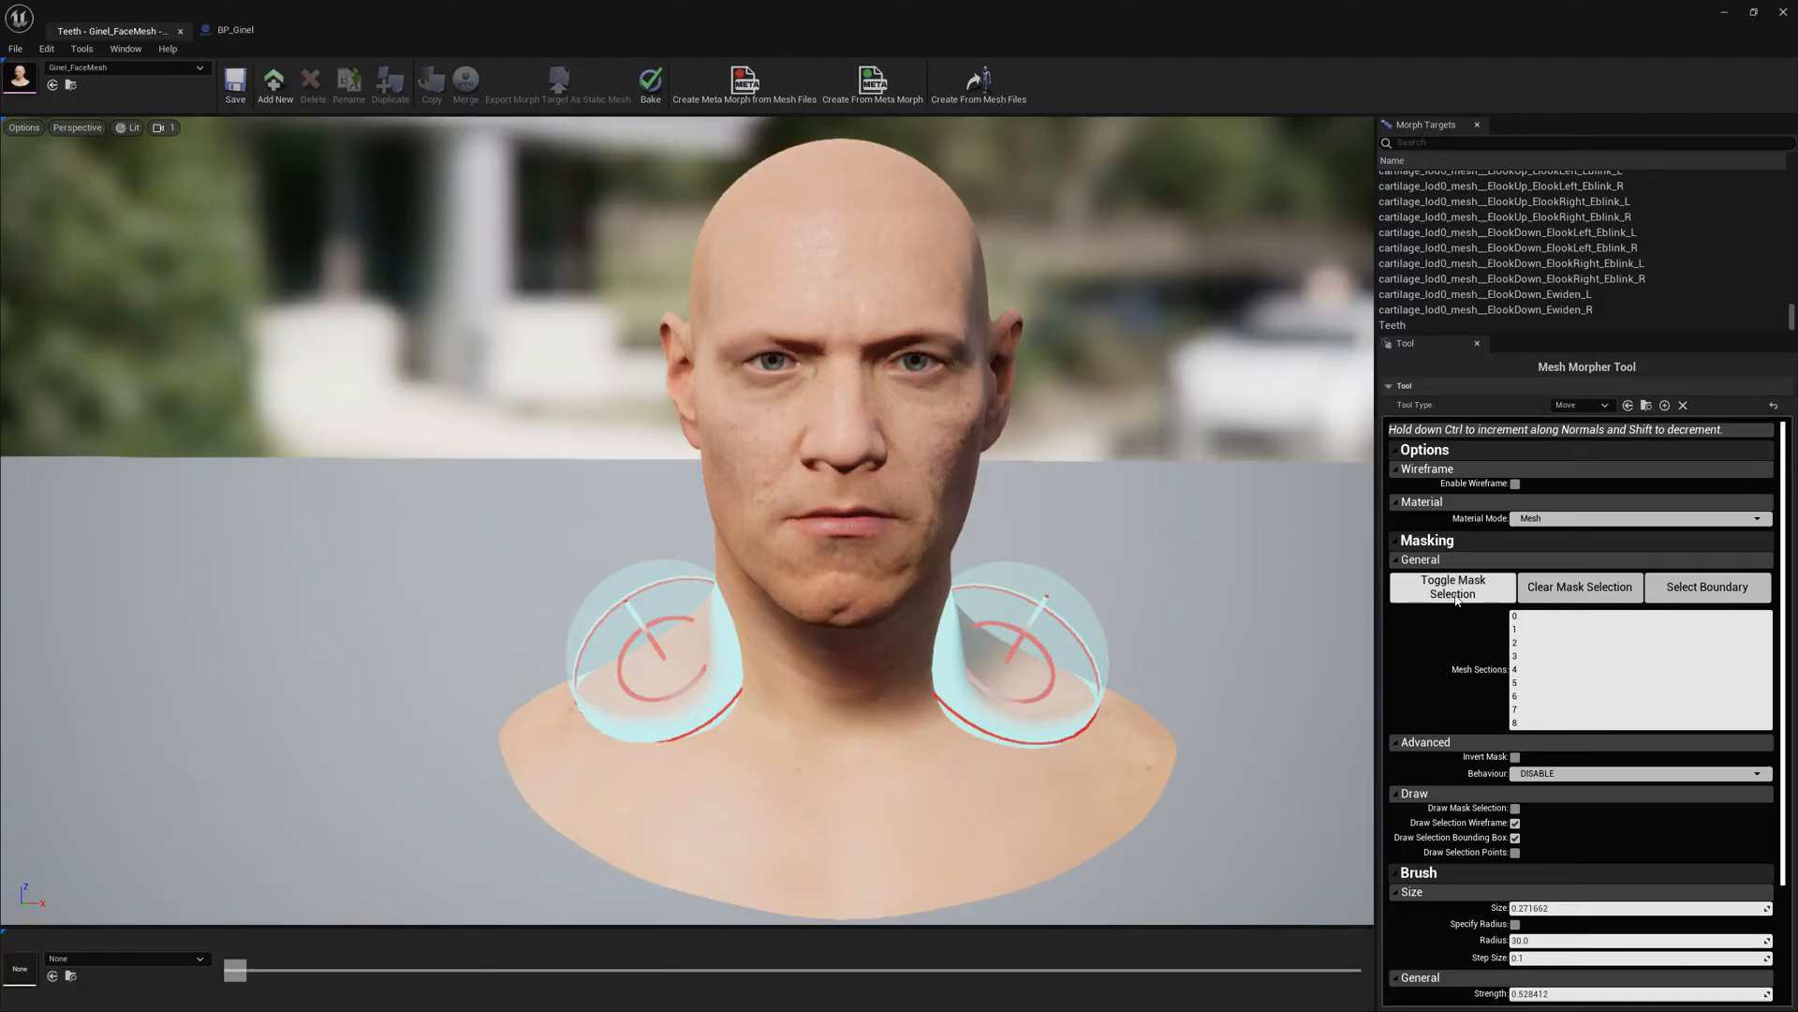
Step: Enable Toggle Mask Selection and paint a mask over the neck and upper chest vertices
{"action": "left_click", "coordinate": [1452, 586]}
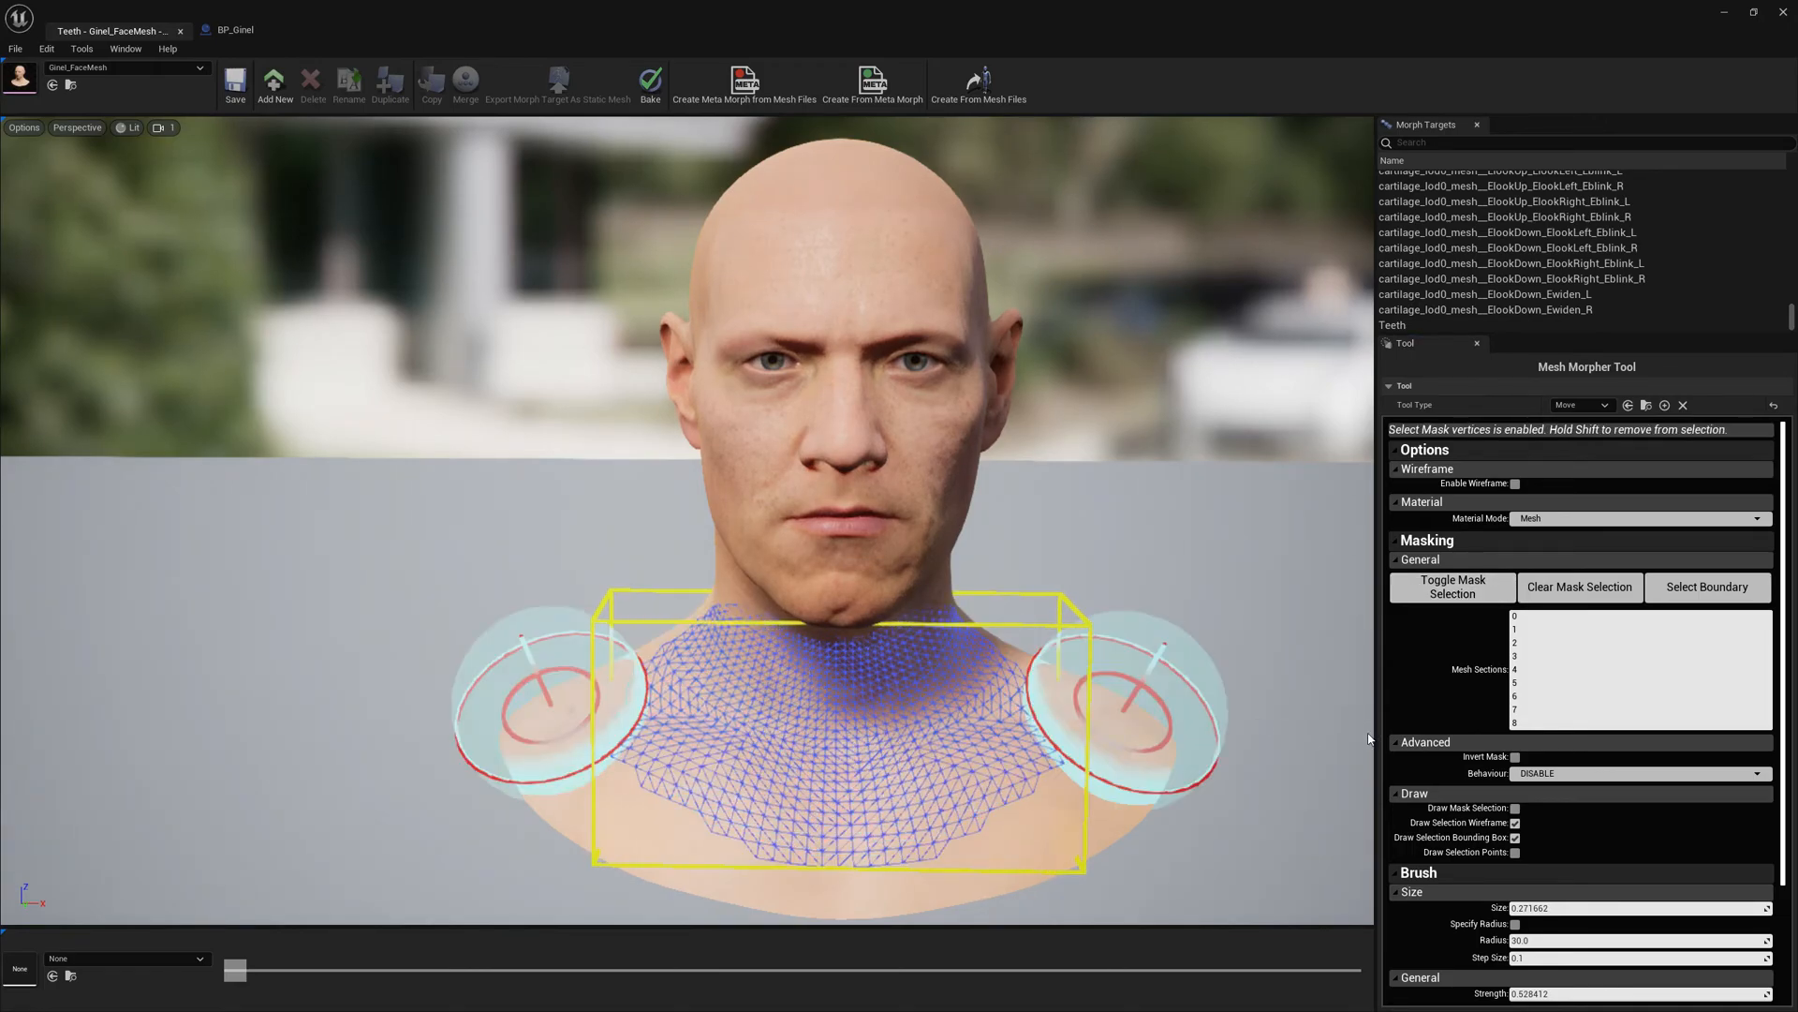
{"action": "left_click", "coordinate": [1638, 771]}
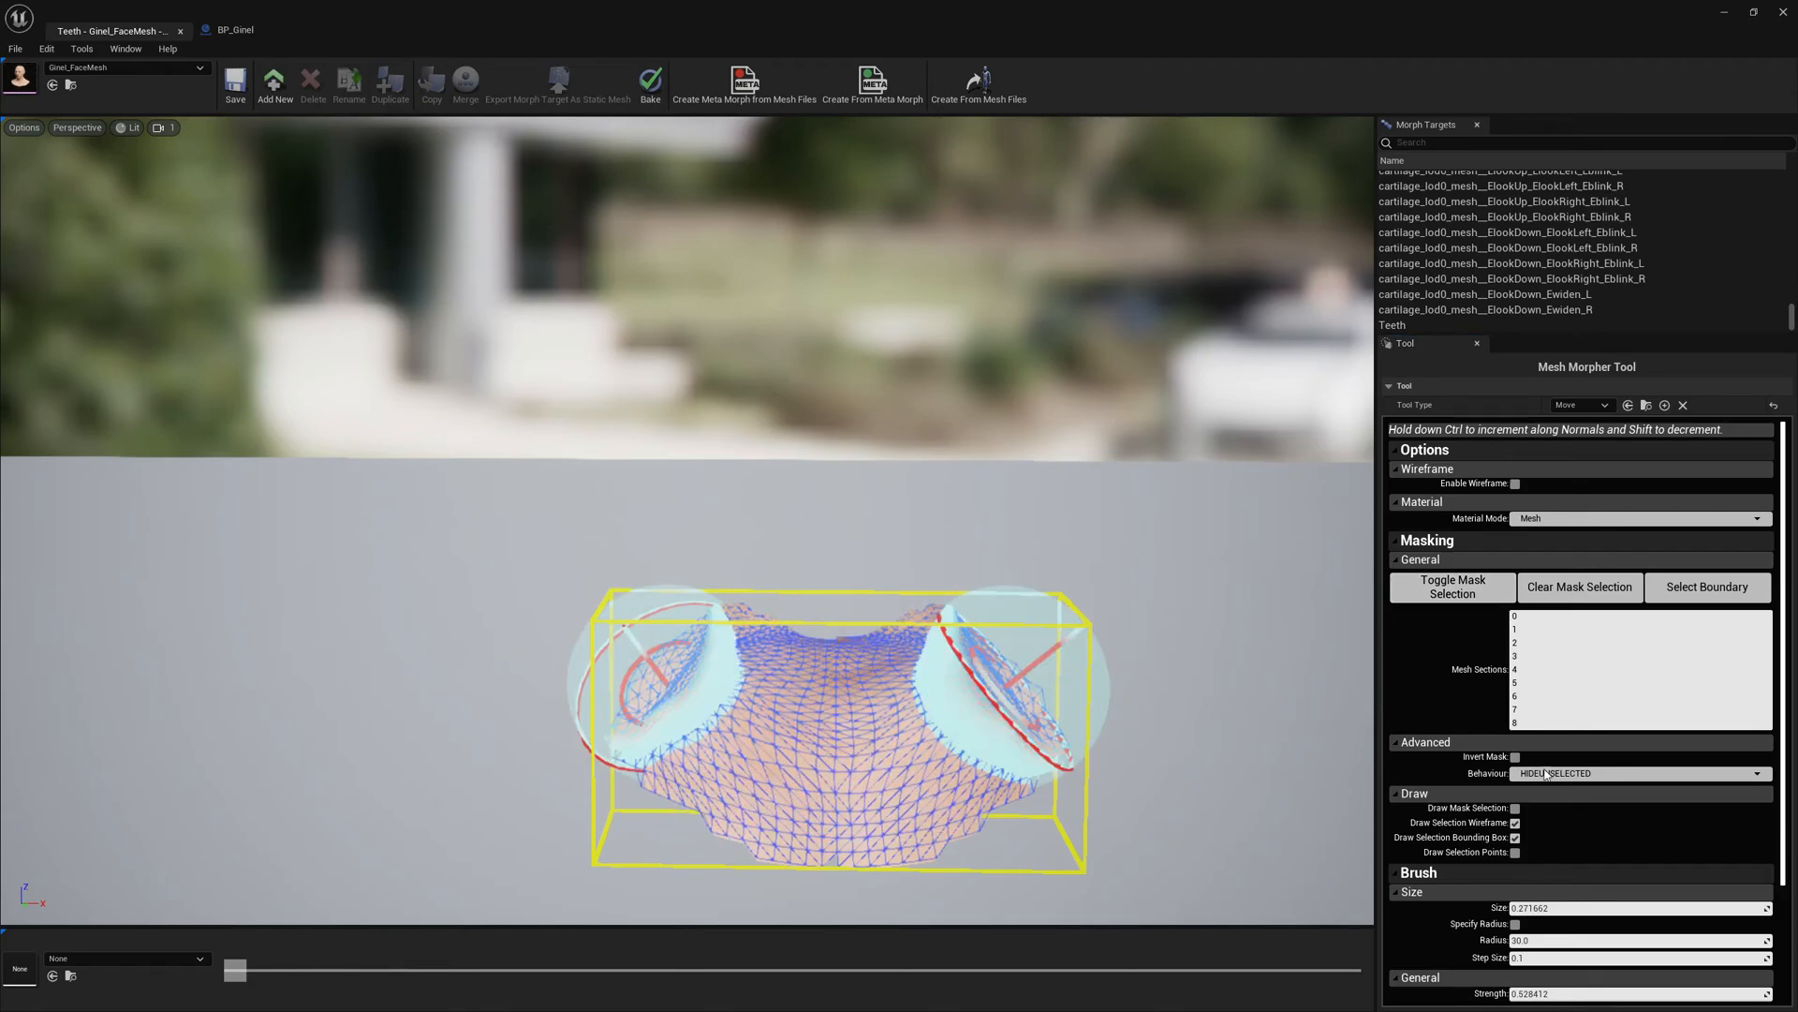
Step: Set mask Behaviour to HIDESELECTED and tick Invert Mask to hide the neck region
{"action": "left_click", "coordinate": [1638, 772]}
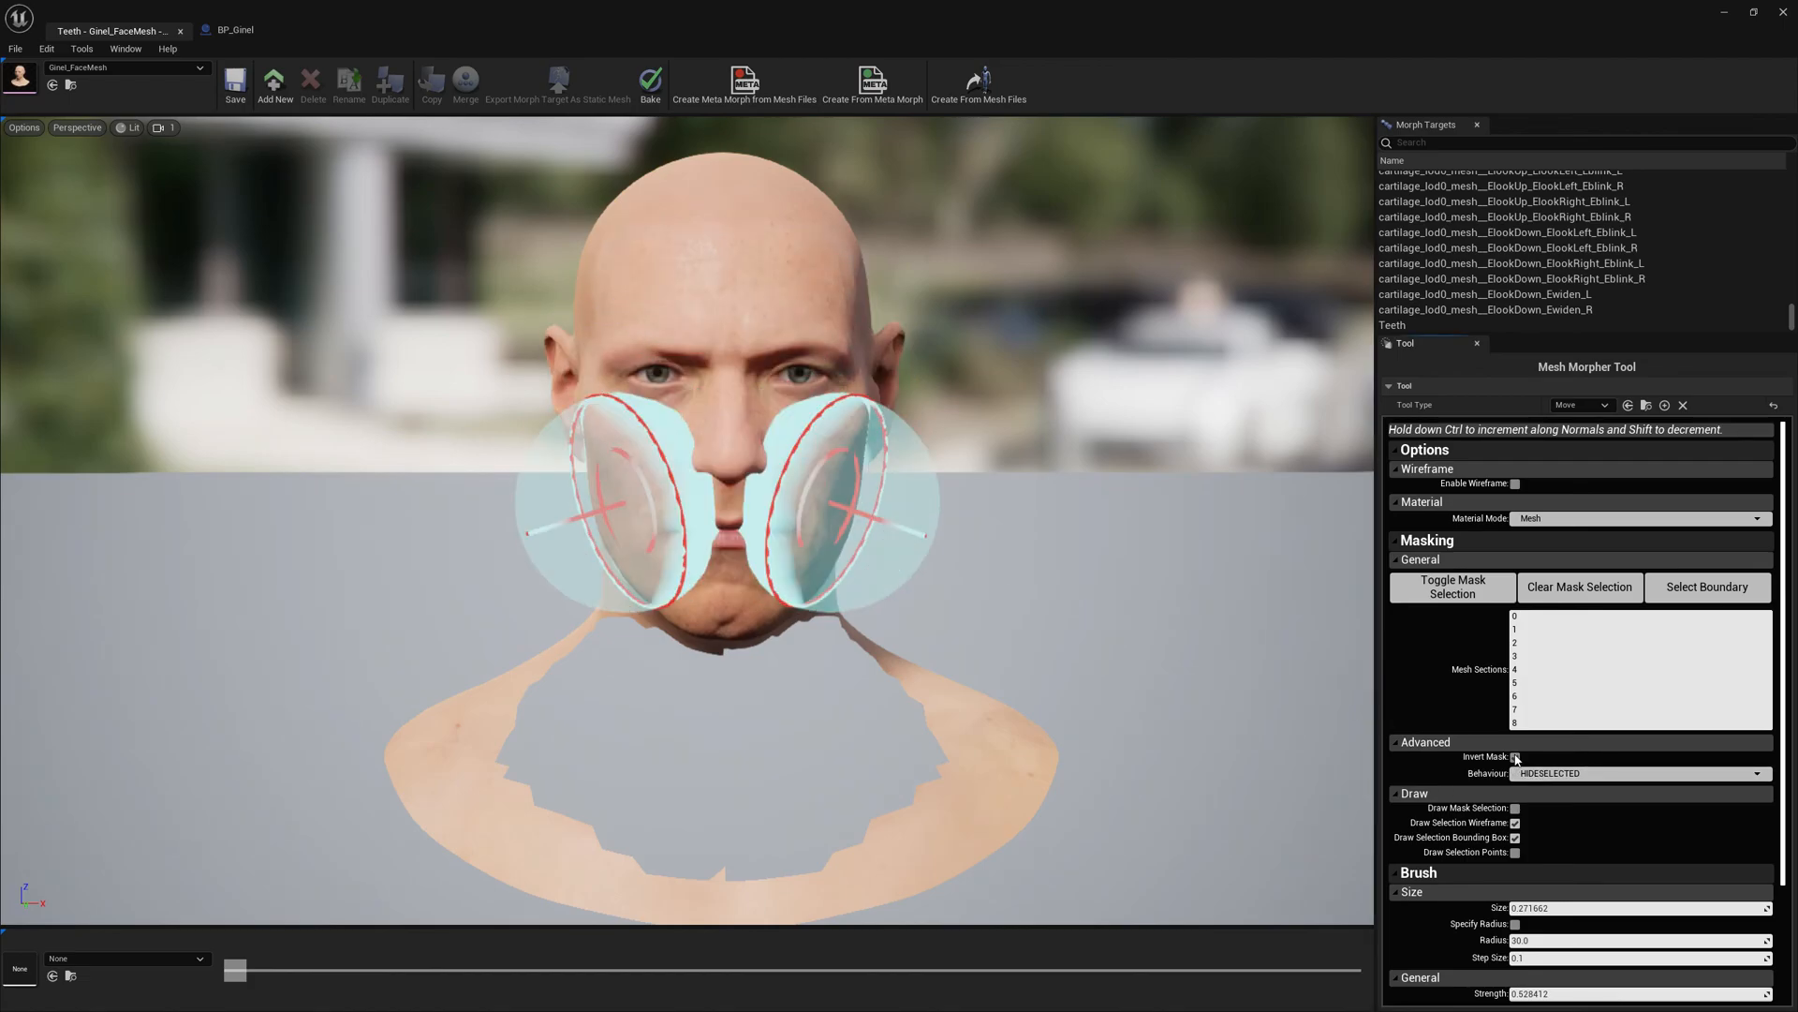
{"action": "left_click", "coordinate": [1516, 756]}
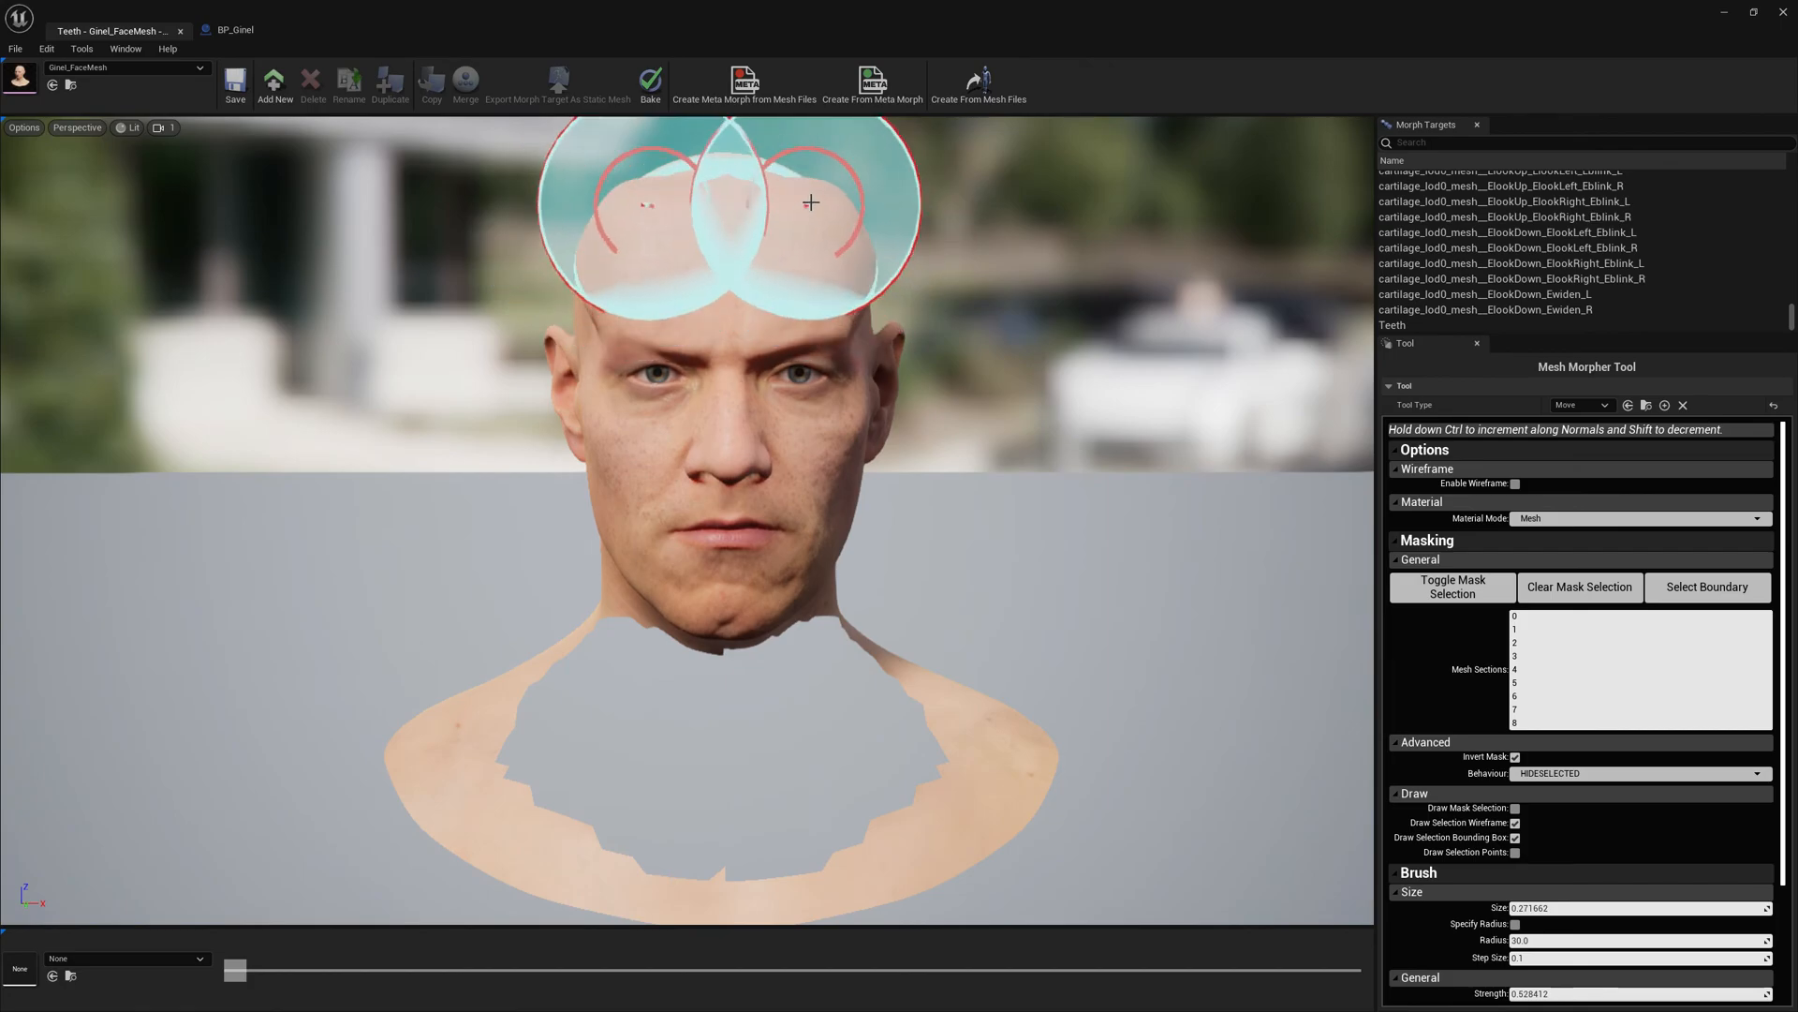